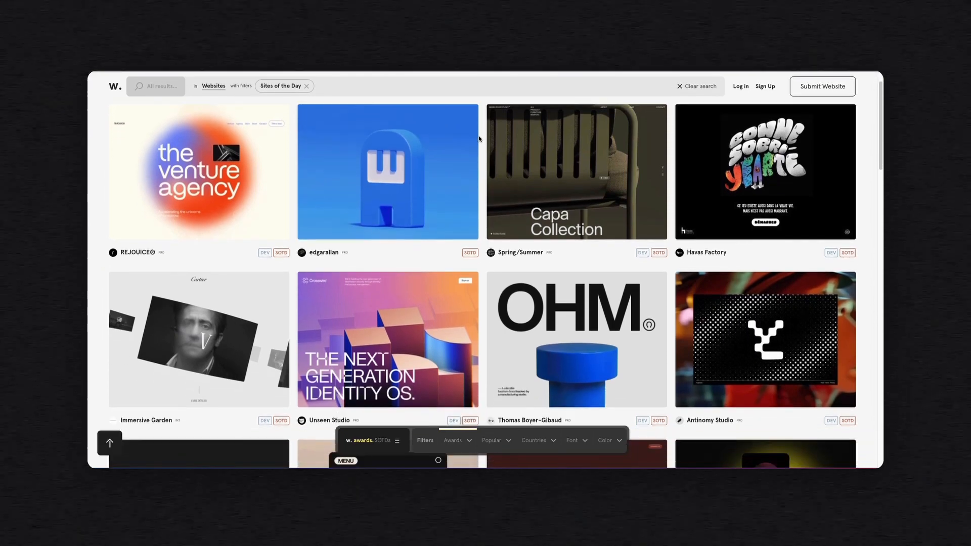
Scroll the Awwwards Sites of the Day gallery and open Matchbox Studio's NSSC18 entry
{"action": "scroll", "scroll_direction": "down", "scroll_amount": 3}
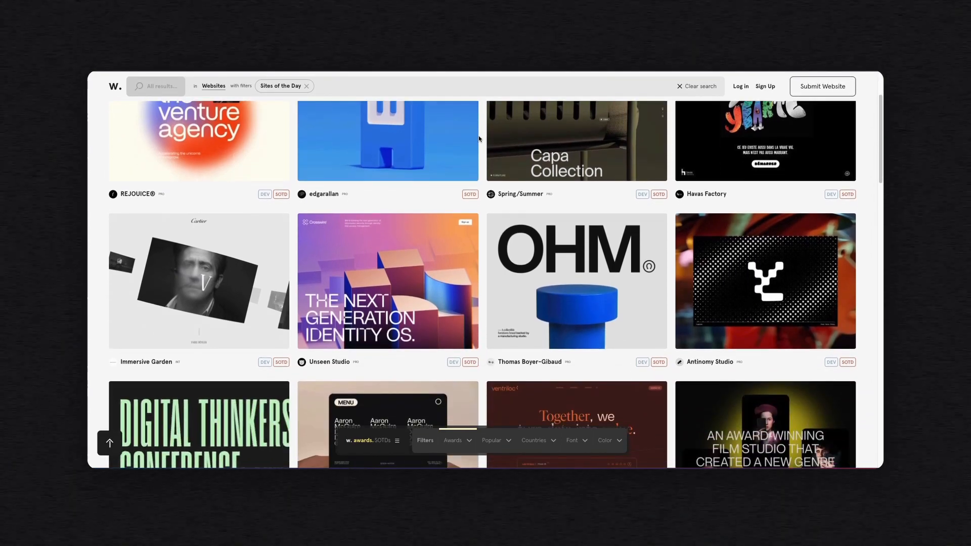
{"action": "scroll", "scroll_direction": "down", "scroll_amount": 3}
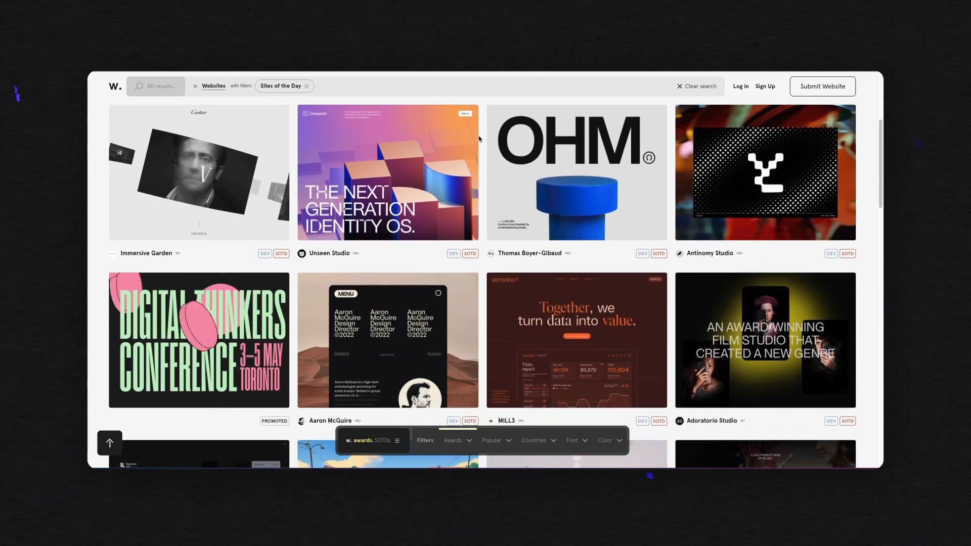
{"action": "scroll", "scroll_direction": "down", "scroll_amount": 3}
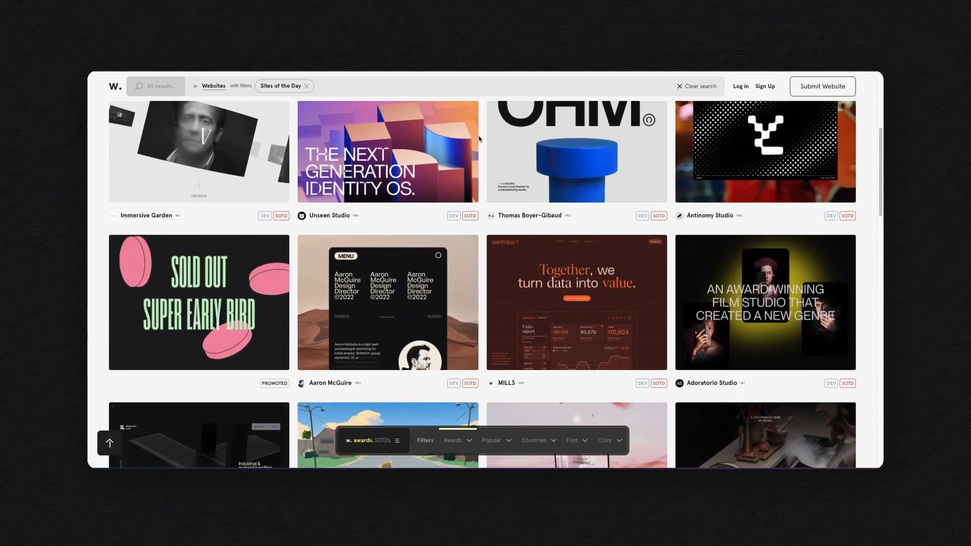
{"action": "scroll", "scroll_direction": "down", "scroll_amount": 3}
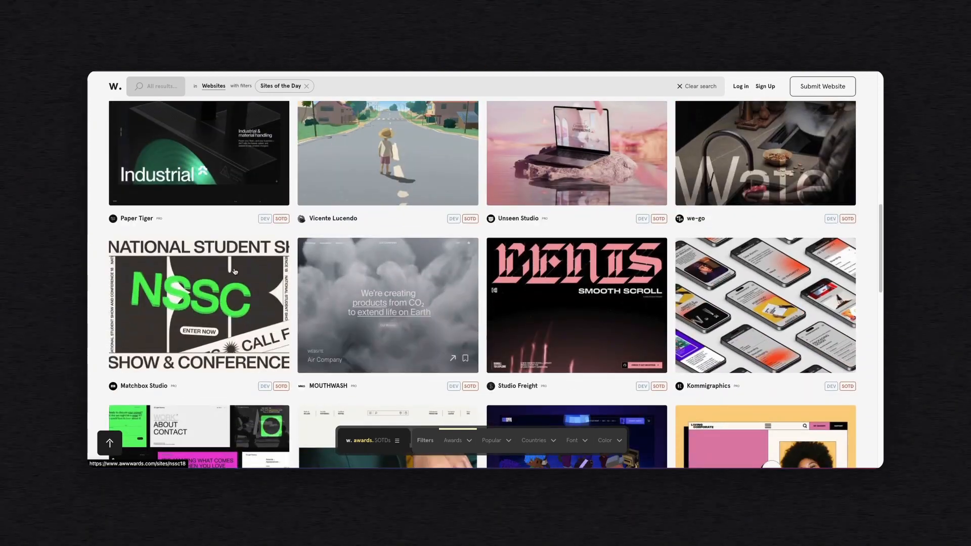
{"action": "left_click", "coordinate": [199, 304]}
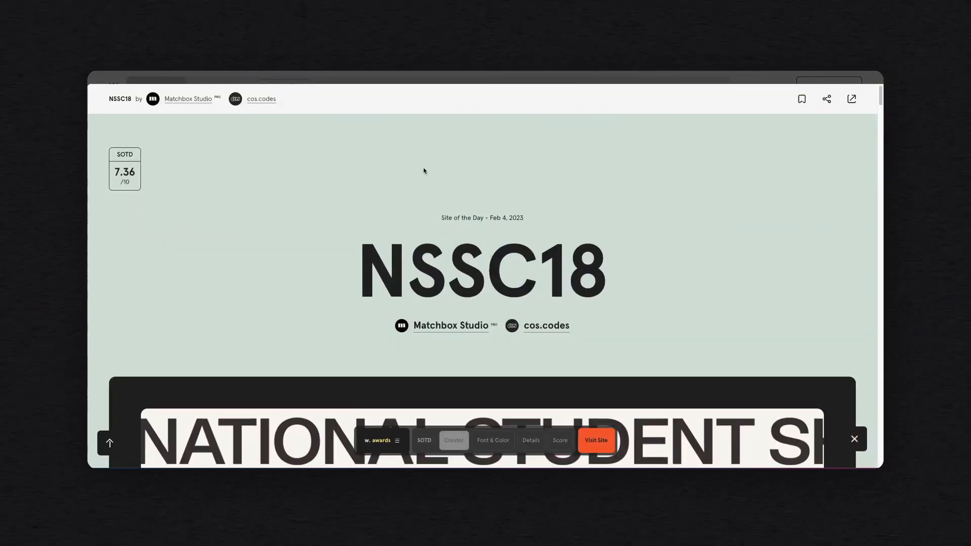
{"action": "scroll", "scroll_direction": "down", "scroll_amount": 3}
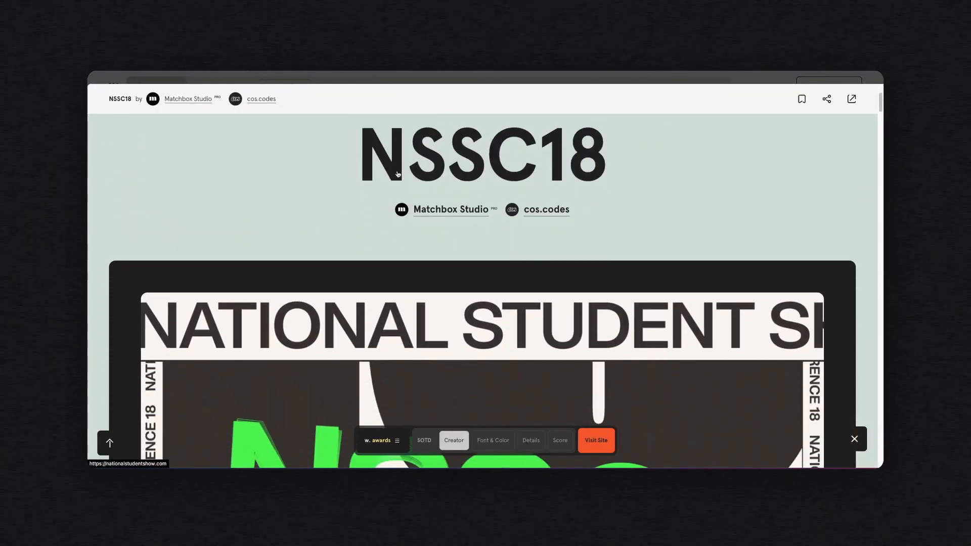
{"action": "left_click", "coordinate": [596, 440]}
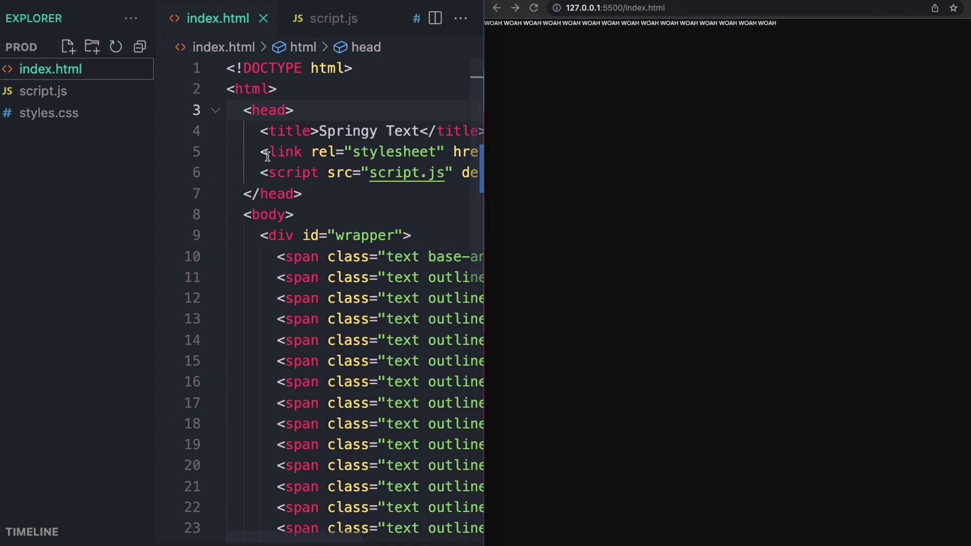
{"action": "left_click", "coordinate": [43, 91]}
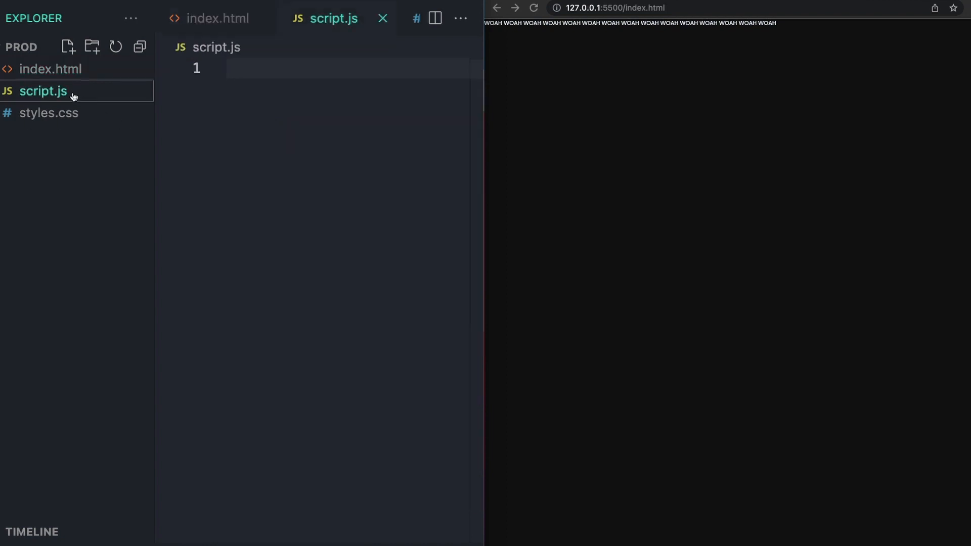
{"action": "mouse_move", "coordinate": [60, 133]}
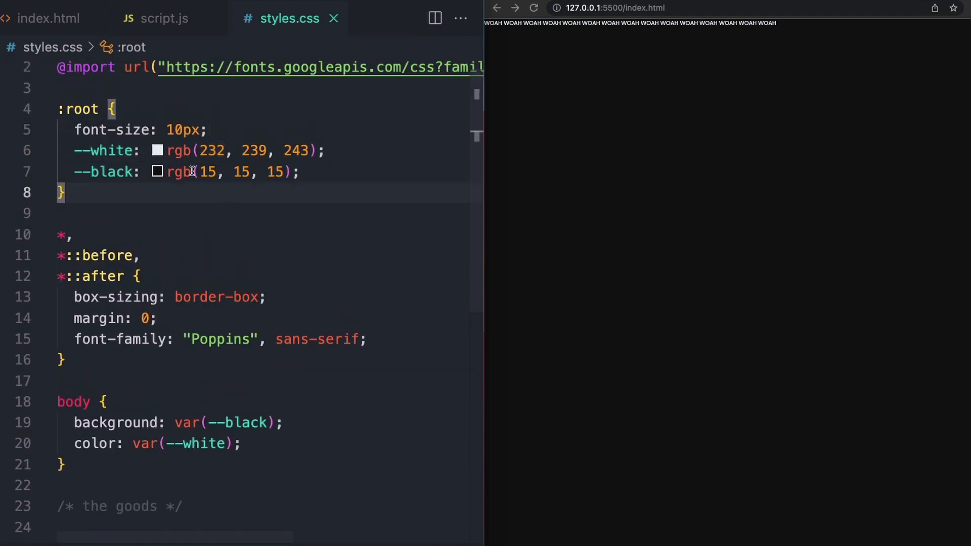
{"action": "left_click", "coordinate": [50, 19]}
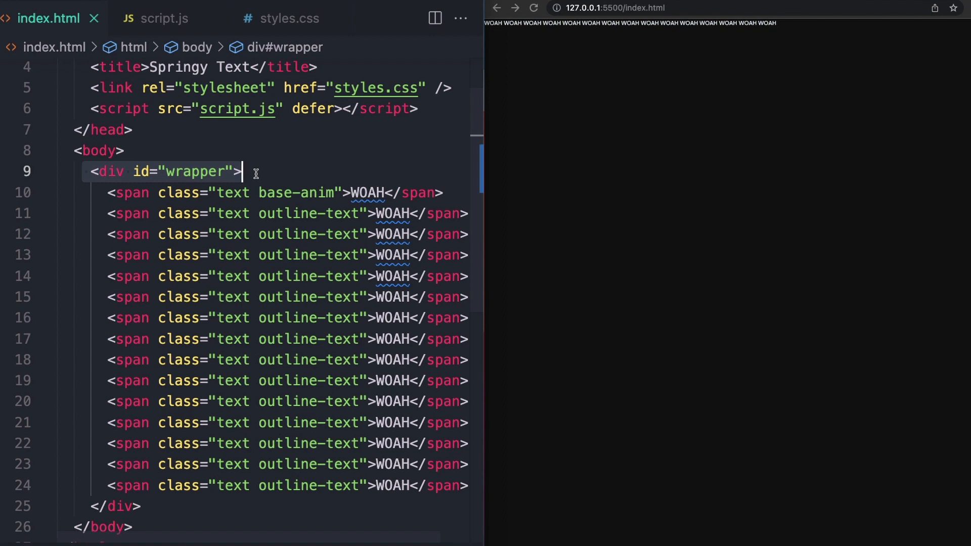
Inspect the base-anim class on the first WOAH span, then return to styles.css
{"action": "left_click", "coordinate": [291, 401]}
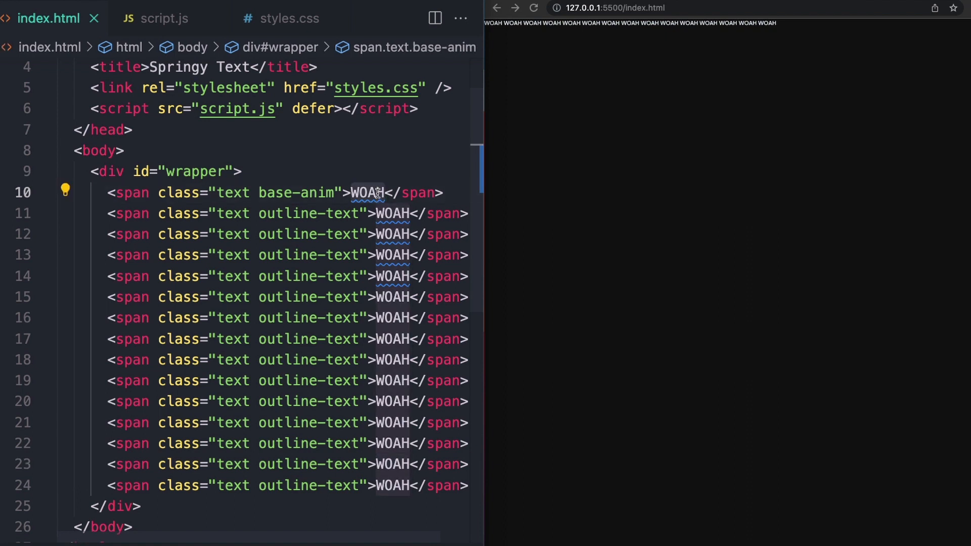
{"action": "left_click", "coordinate": [410, 213]}
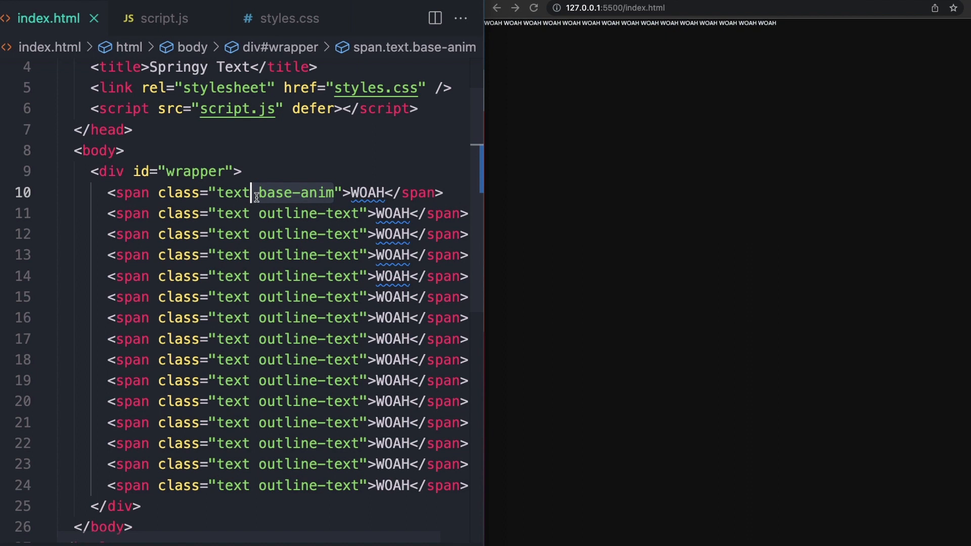
{"action": "double_click", "coordinate": [296, 193]}
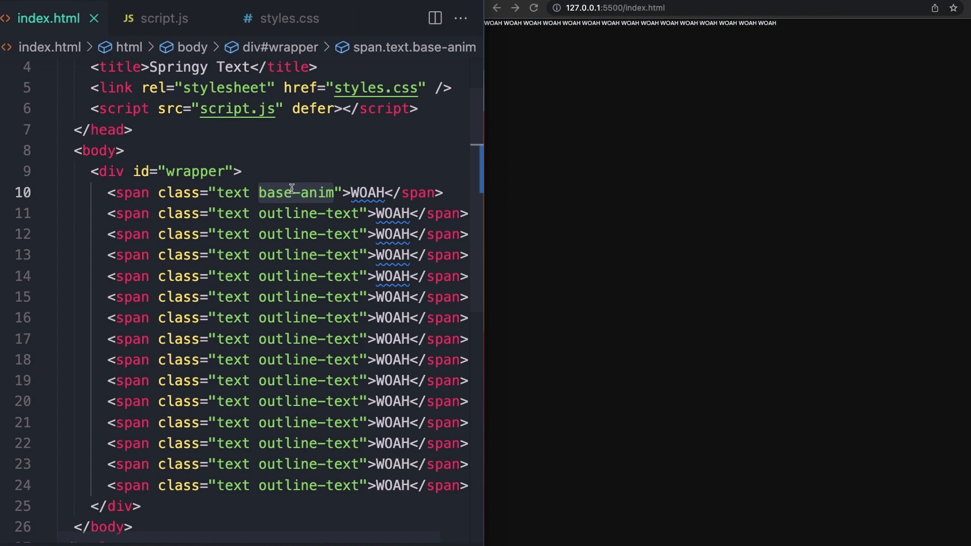
{"action": "left_click", "coordinate": [367, 214]}
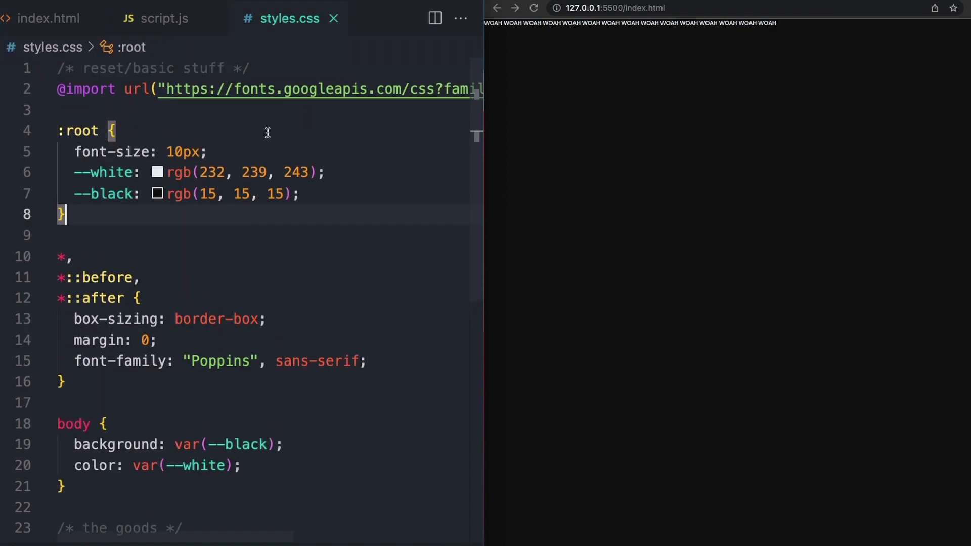
{"action": "left_click", "coordinate": [164, 88]}
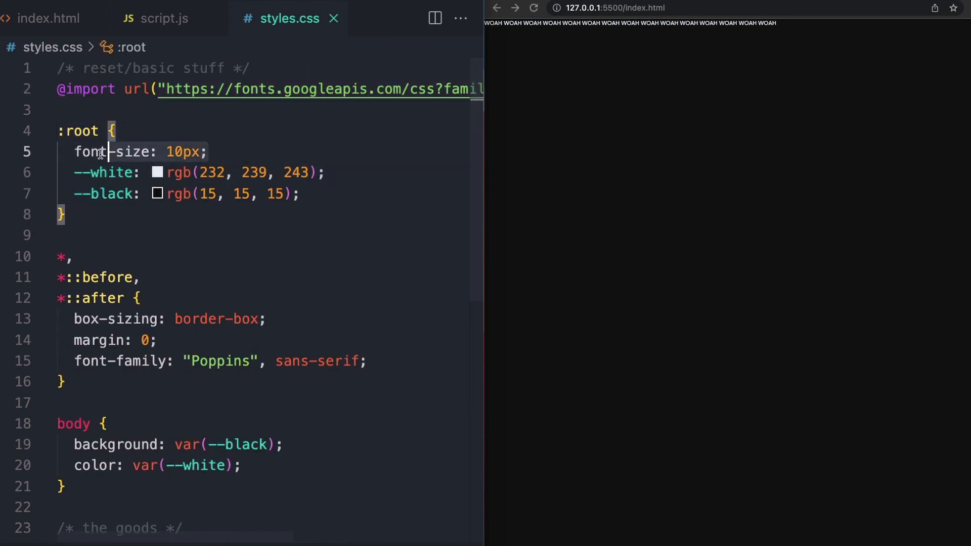
{"action": "left_click", "coordinate": [209, 152]}
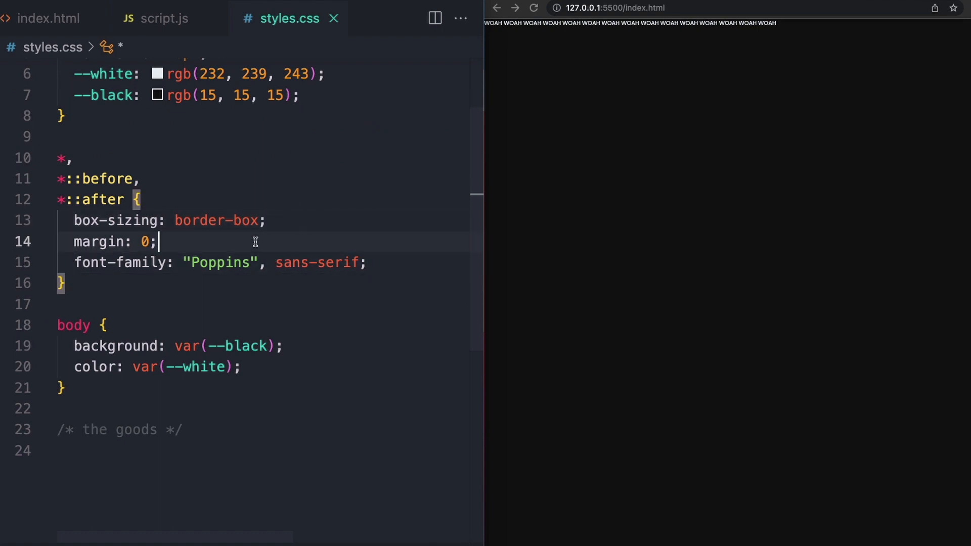
{"action": "scroll", "scroll_direction": "down", "scroll_amount": 3}
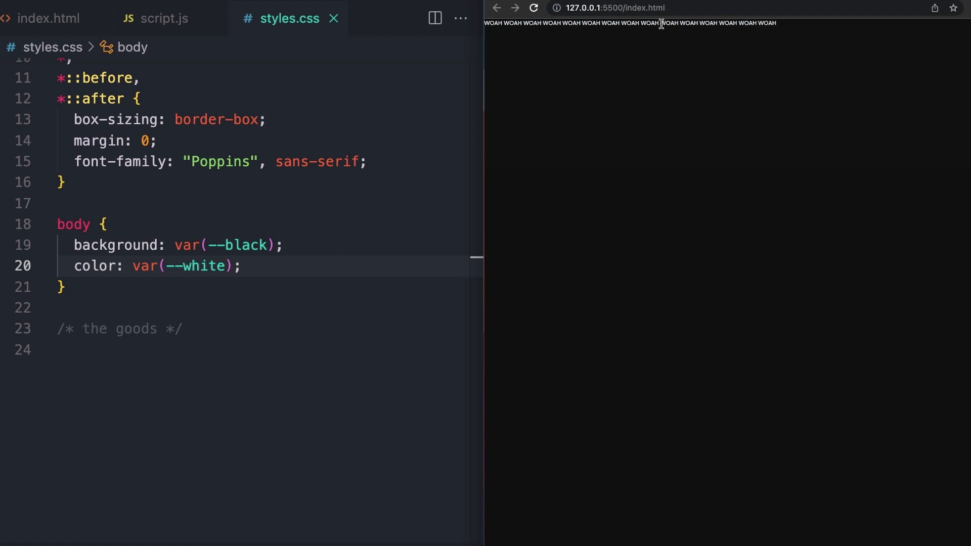
{"action": "mouse_move", "coordinate": [732, 94]}
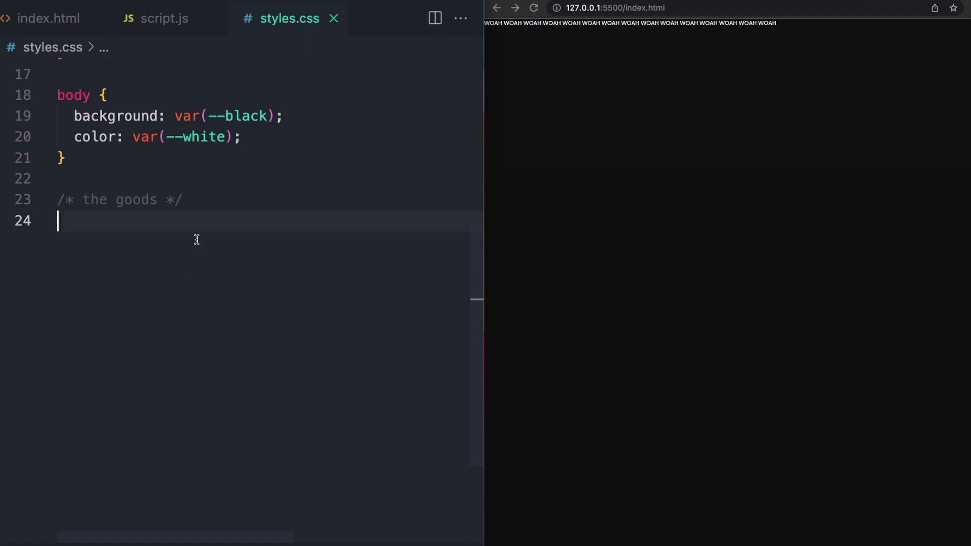
Write the #wrapper rule with position: relative and overflow: hidden, verifying the wrapper id in index.html
{"action": "type", "text": "#wrapper {"}
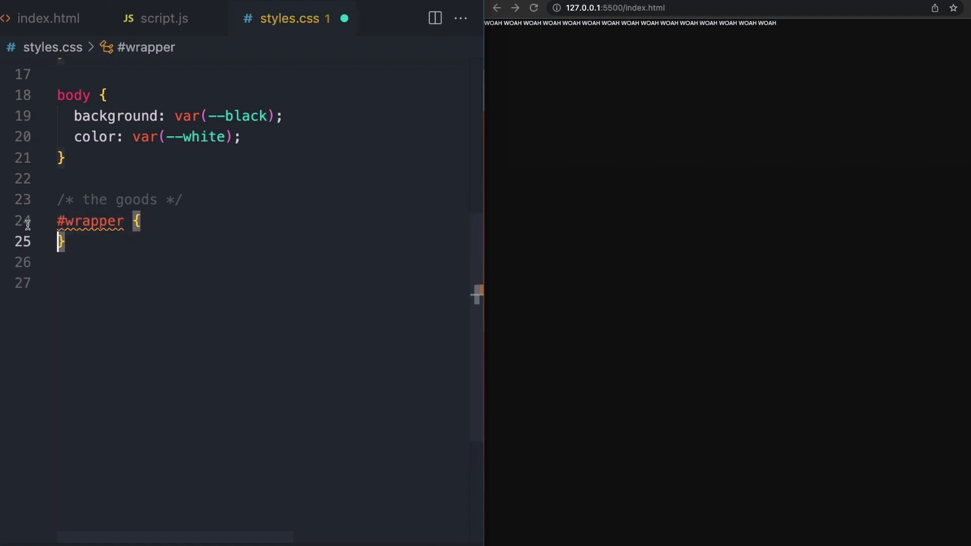
{"action": "left_click", "coordinate": [48, 18]}
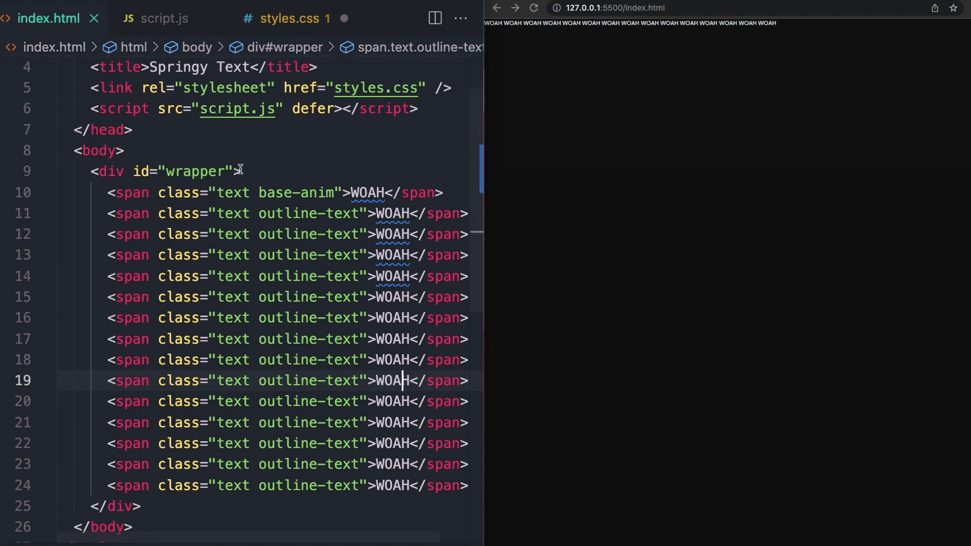
{"action": "left_click", "coordinate": [285, 18]}
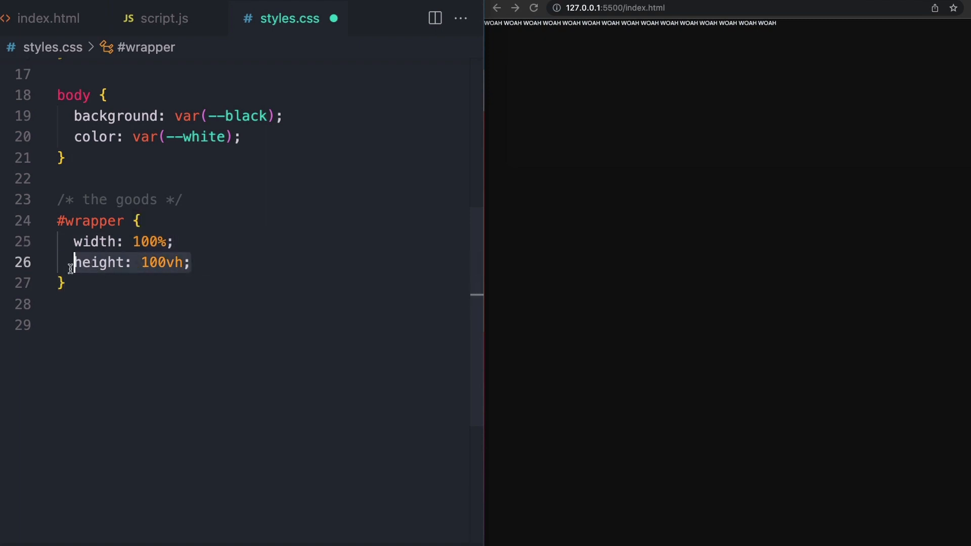
{"action": "type", "text": "position: relative;"}
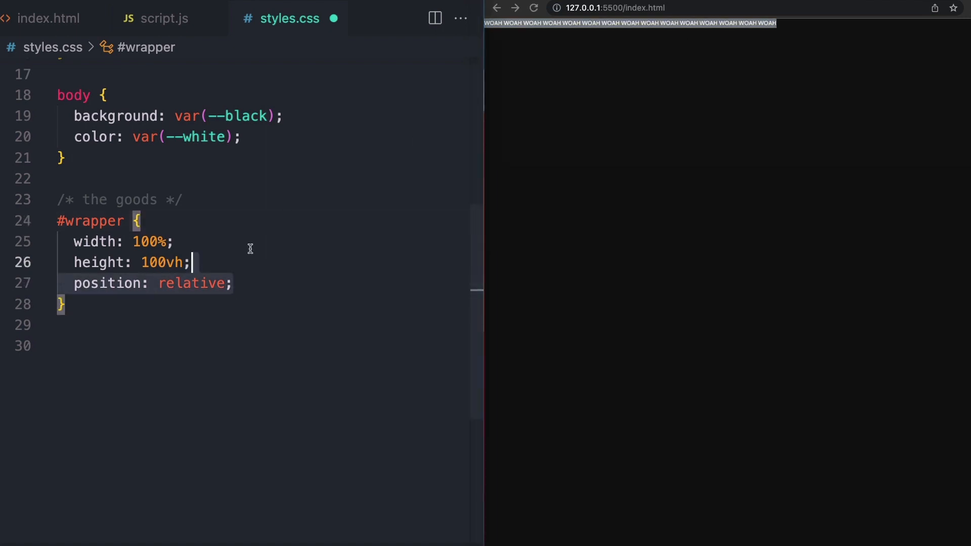
{"action": "type", "text": "overflow: hidden;"}
{"action": "left_click", "coordinate": [180, 346]}
{"action": "type", "text": ".text {"}
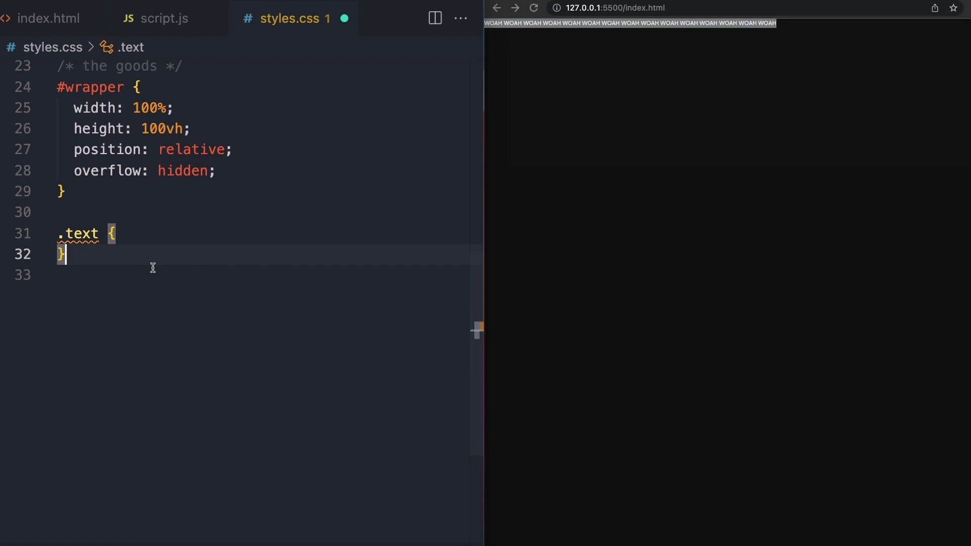
Check the spans' shared text class in index.html, then return to the .text rule
{"action": "left_click", "coordinate": [50, 18]}
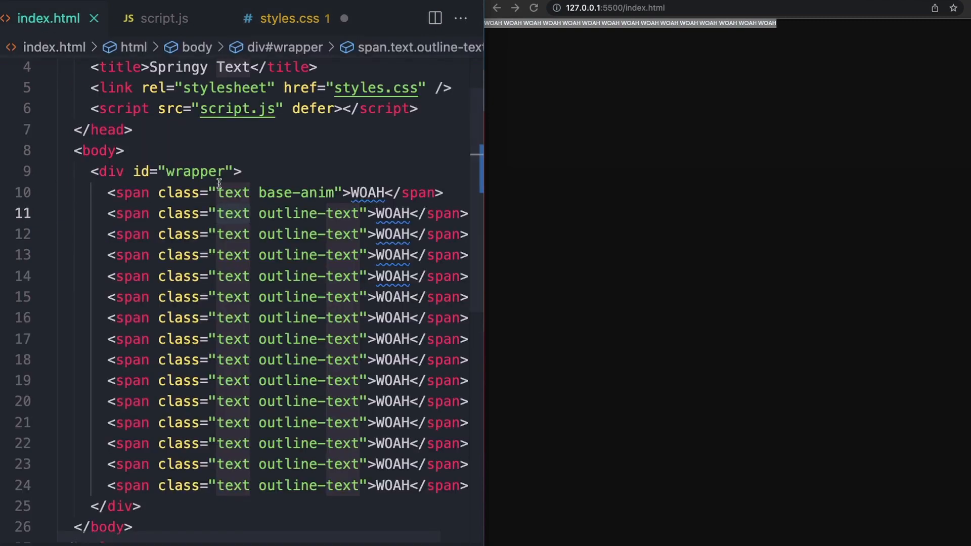
{"action": "left_click", "coordinate": [251, 235]}
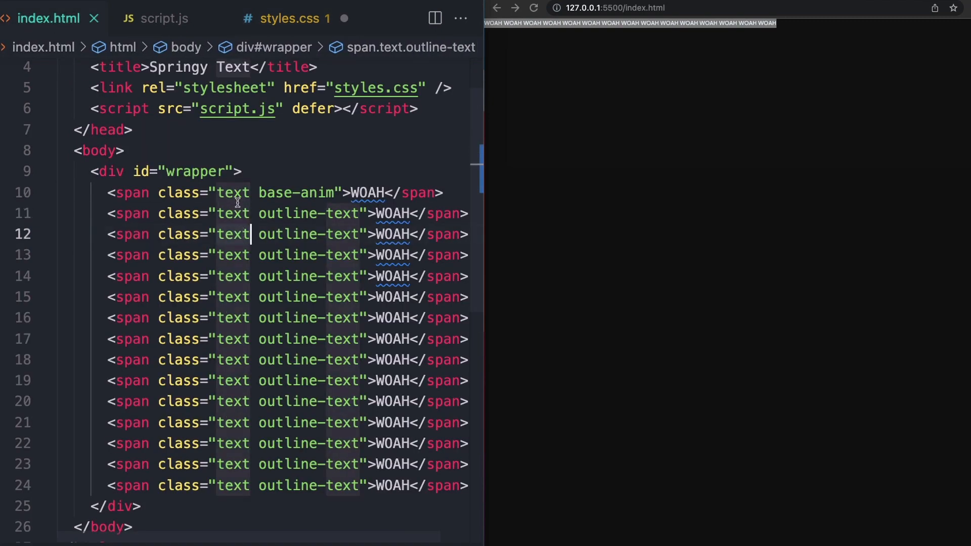
{"action": "left_click", "coordinate": [287, 18]}
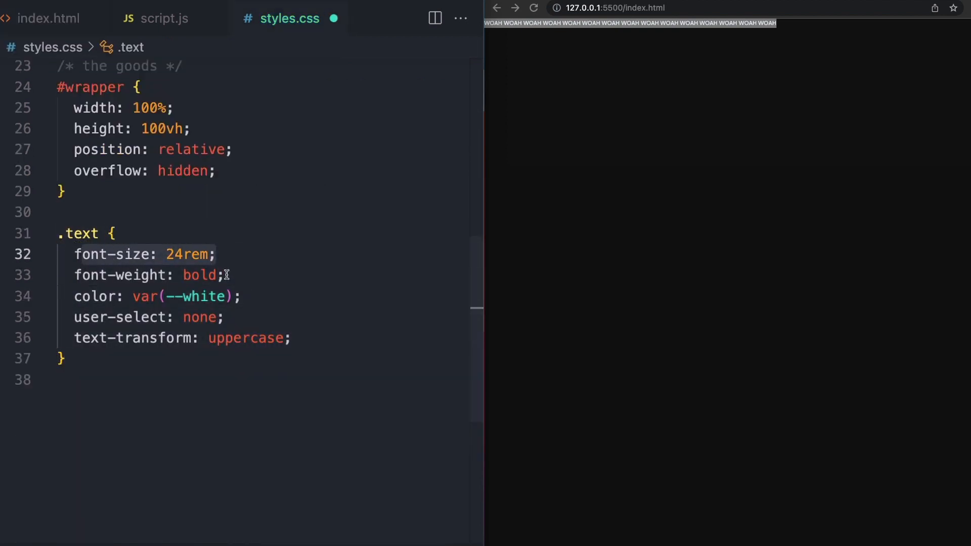
{"action": "left_click", "coordinate": [228, 275]}
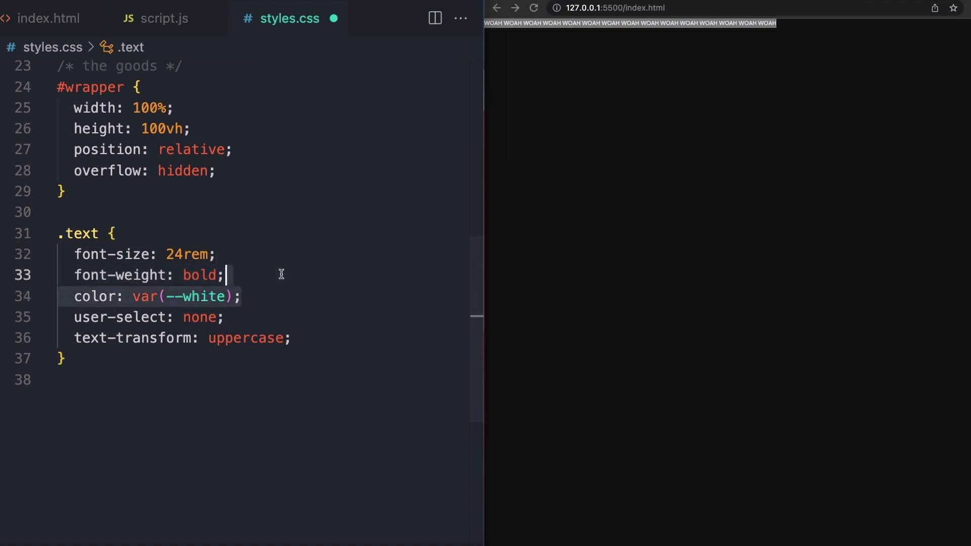
{"action": "mouse_move", "coordinate": [301, 328]}
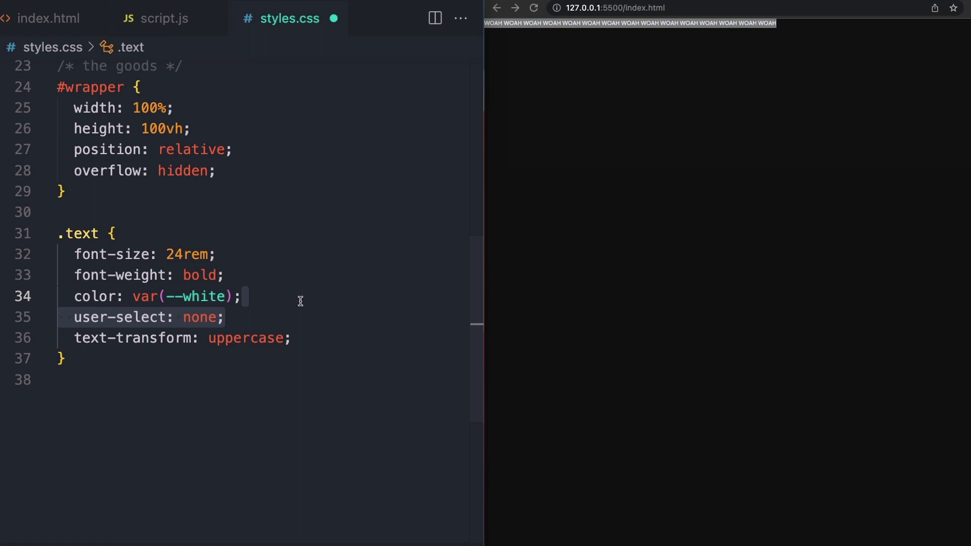
{"action": "mouse_move", "coordinate": [306, 324]}
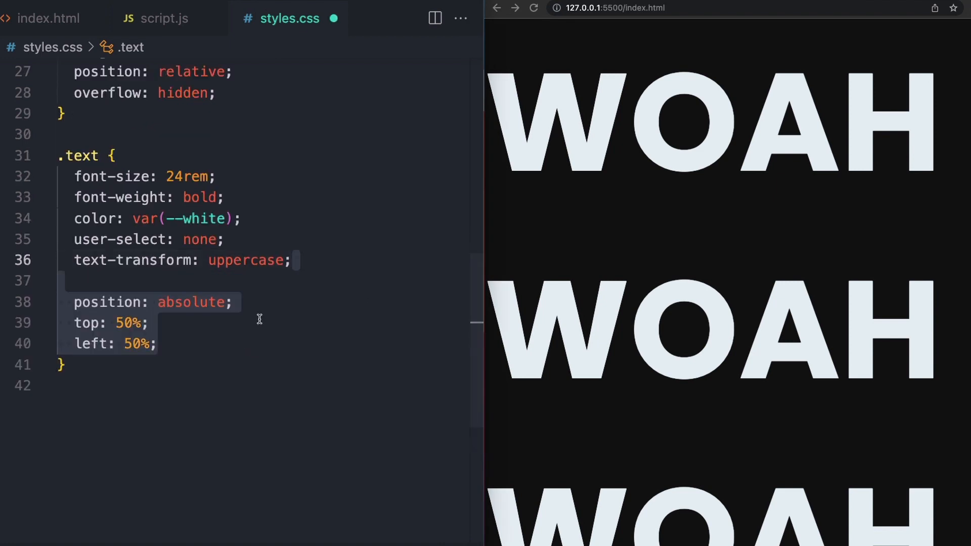
Add transform: translate(-50%, -50%) to the .text rule
{"action": "left_click", "coordinate": [124, 344]}
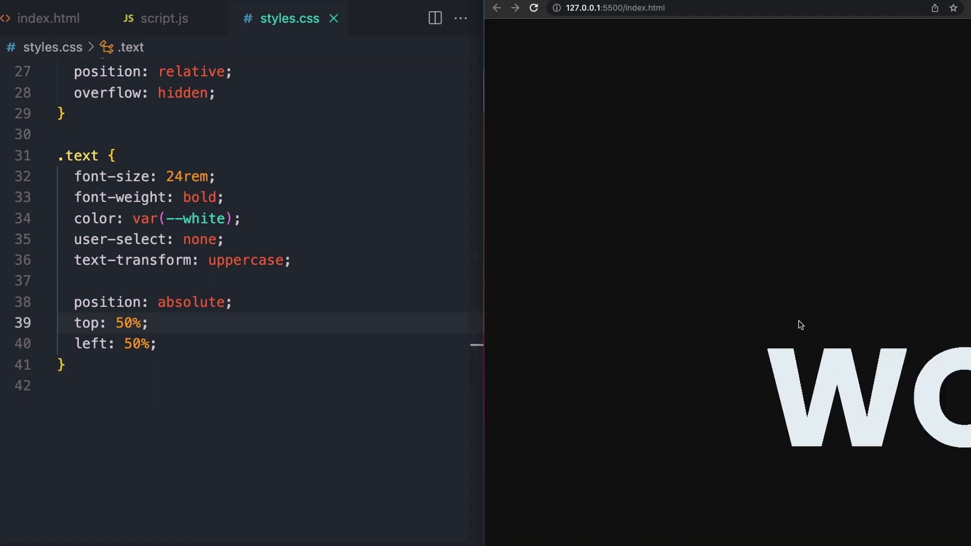
{"action": "left_click", "coordinate": [147, 322]}
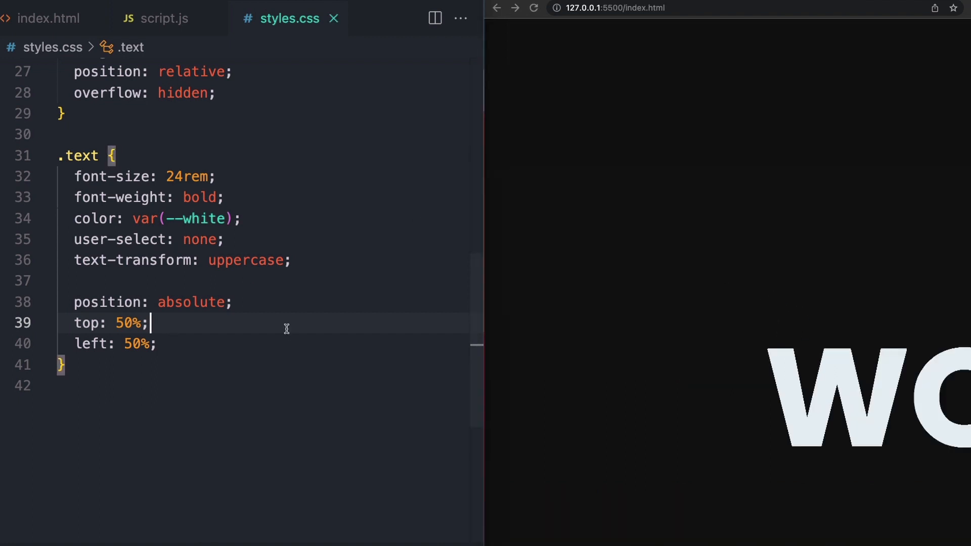
{"action": "type", "text": "transform: translate(-50%, -50%);"}
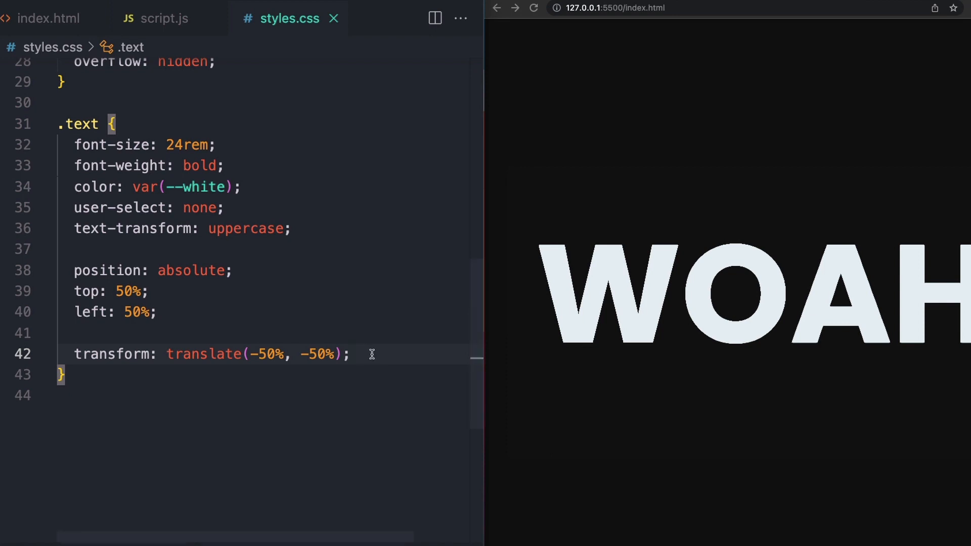
{"action": "mouse_move", "coordinate": [784, 267]}
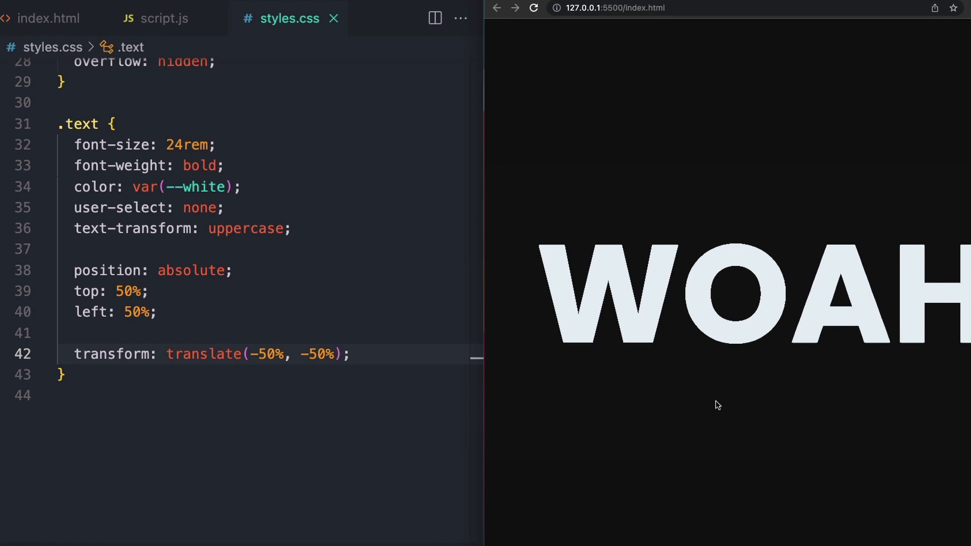
{"action": "mouse_move", "coordinate": [745, 326]}
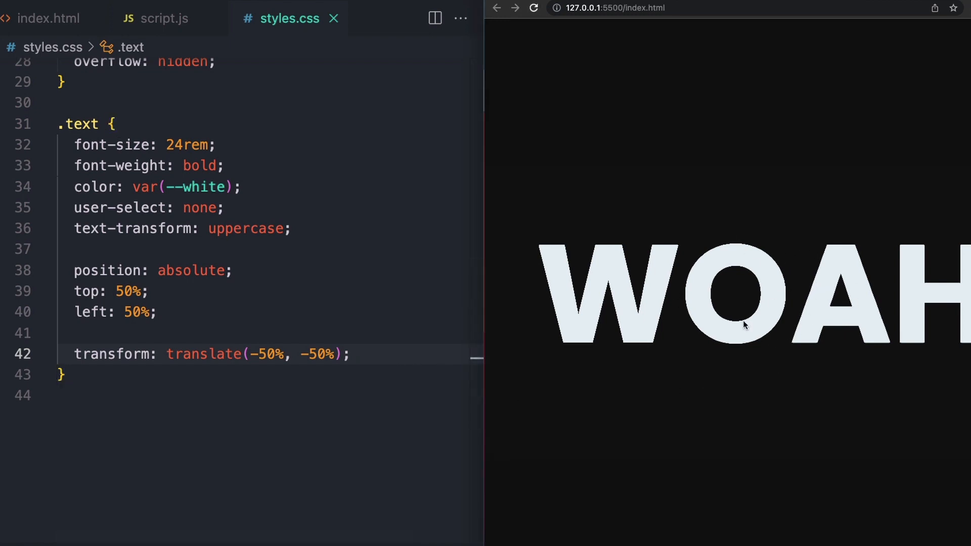
{"action": "mouse_move", "coordinate": [414, 356]}
{"action": "type", "text": " translateY(-50px)"}
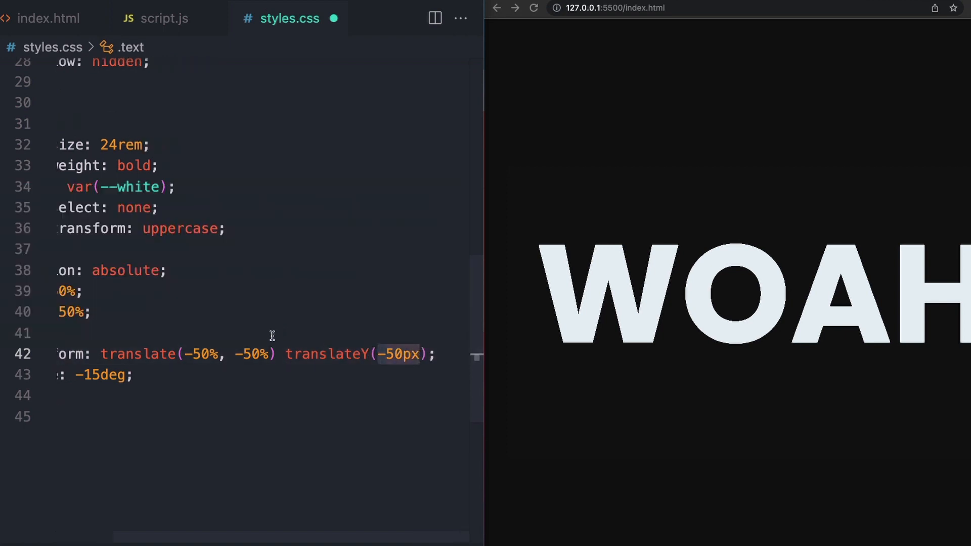
{"action": "scroll", "scroll_direction": "left", "scroll_amount": 3}
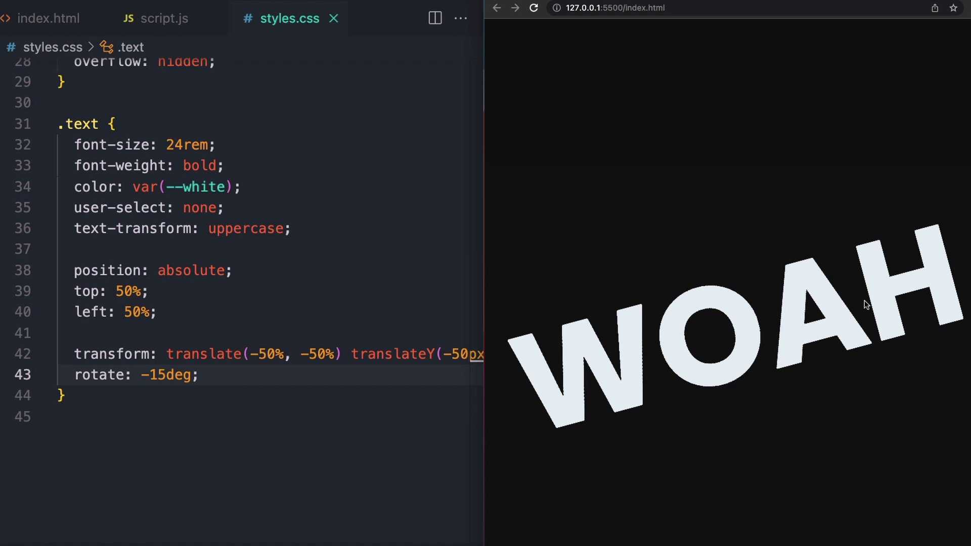
{"action": "mouse_move", "coordinate": [830, 314]}
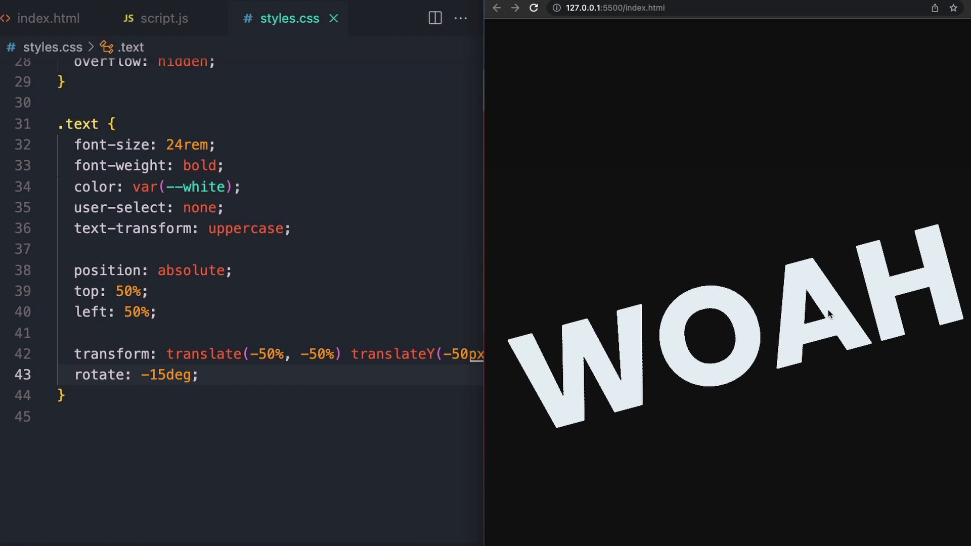
{"action": "mouse_move", "coordinate": [553, 401]}
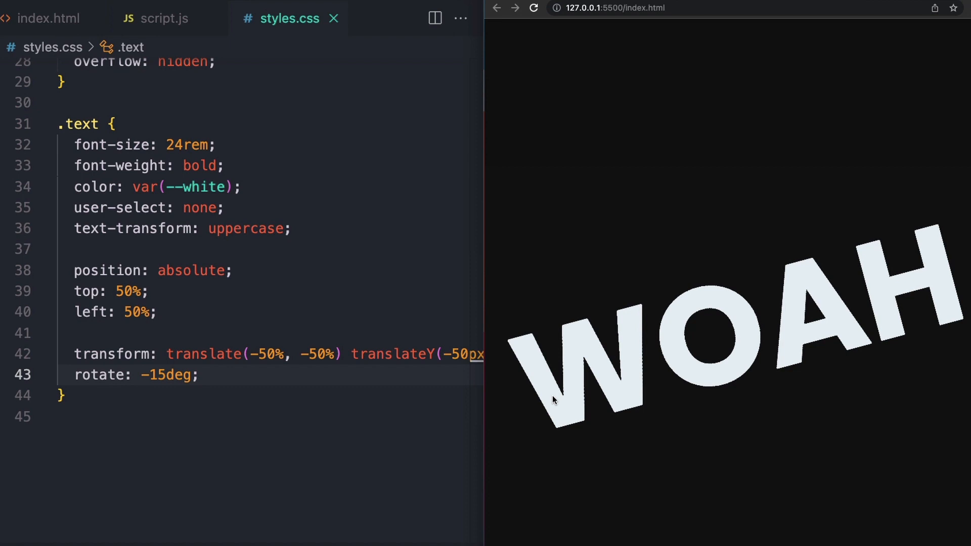
{"action": "mouse_move", "coordinate": [787, 350]}
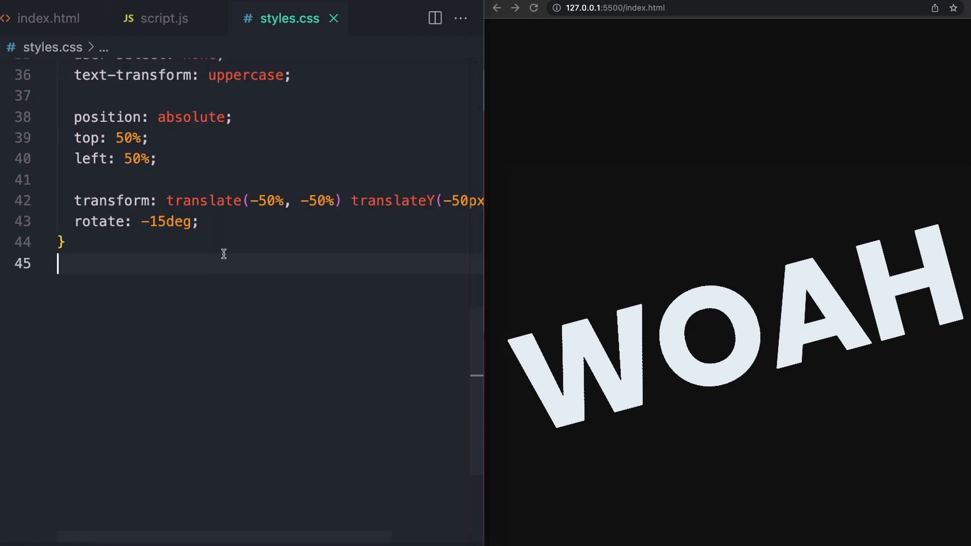
{"action": "type", "text": "@keyframes up-down {"}
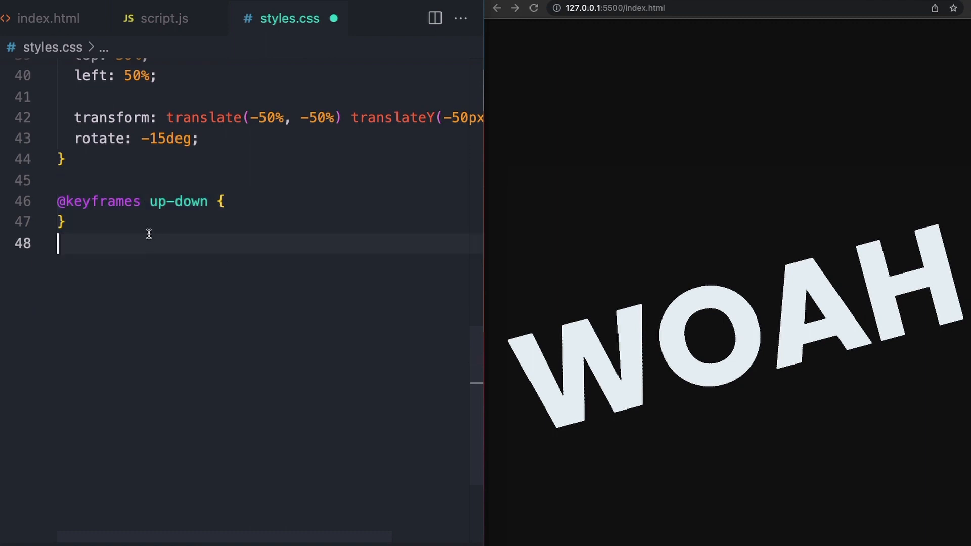
Add the 0% keyframe with translate(-50%, -50%) translateY(-50px) to up-down
{"action": "double_click", "coordinate": [177, 202]}
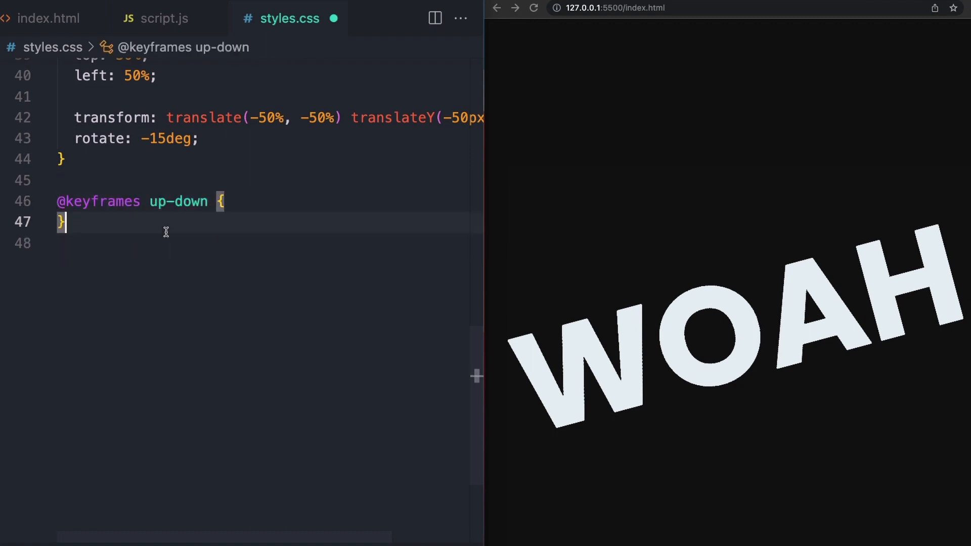
{"action": "type", "text": "0% {"}
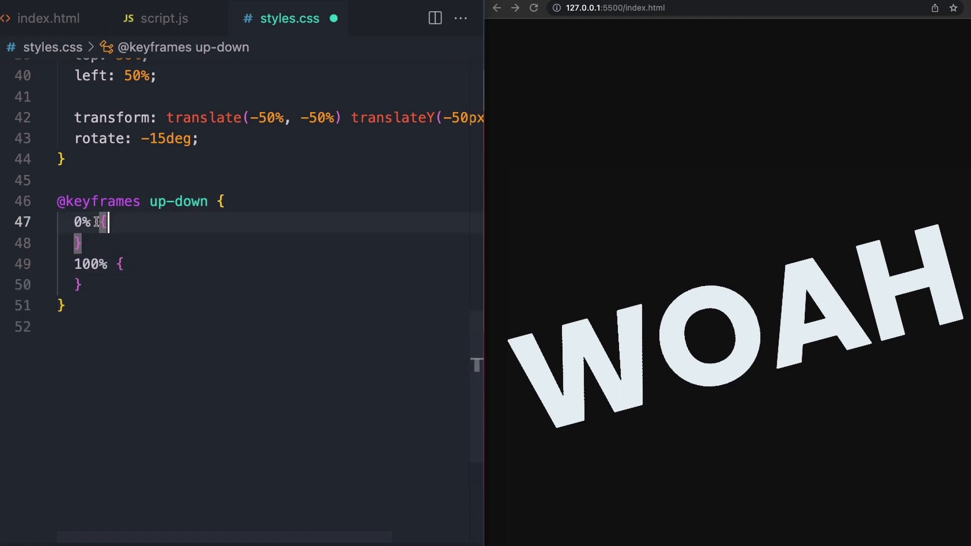
{"action": "type", "text": "transform: translate(-50%, -50%) translateY(-50px)"}
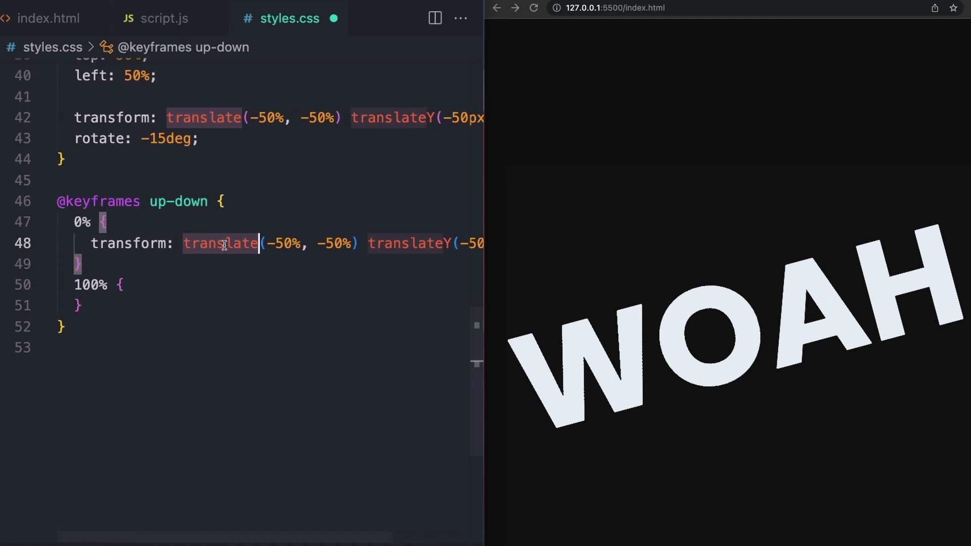
{"action": "scroll", "scroll_direction": "right", "scroll_amount": 3}
{"action": "type", "text": ".base-anim {"}
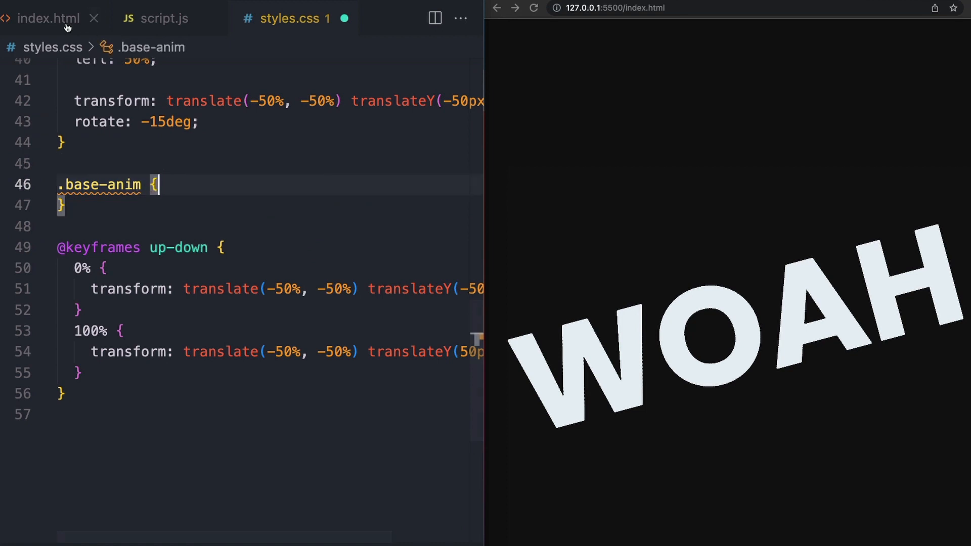
Give .base-anim animation: up-down 2.5s ease-in-out infinite alternate, checking the span class first
{"action": "left_click", "coordinate": [50, 19]}
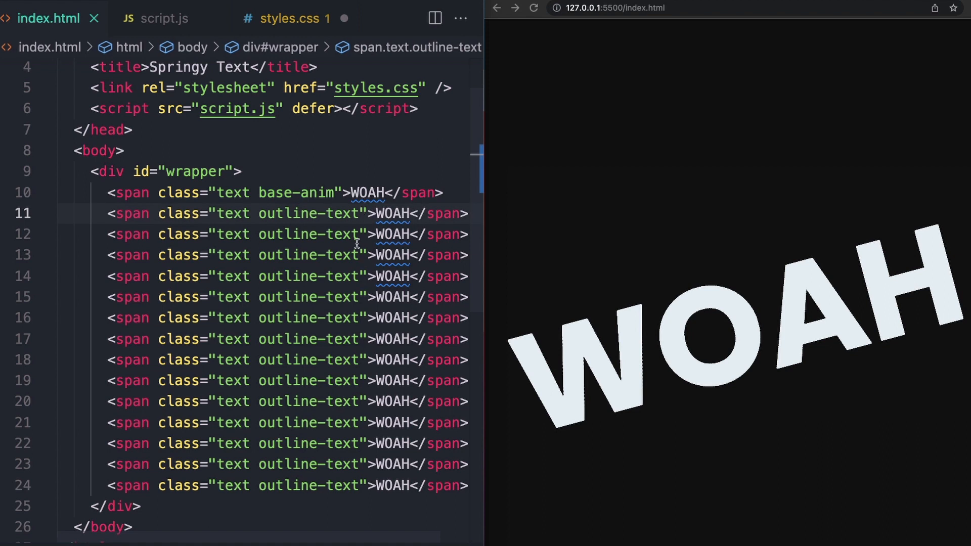
{"action": "left_click", "coordinate": [293, 18]}
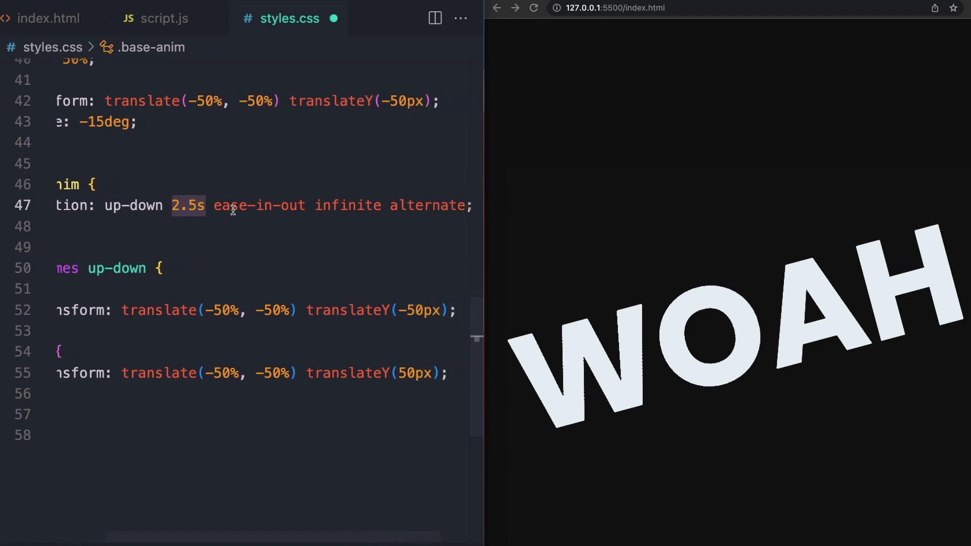
{"action": "double_click", "coordinate": [259, 205]}
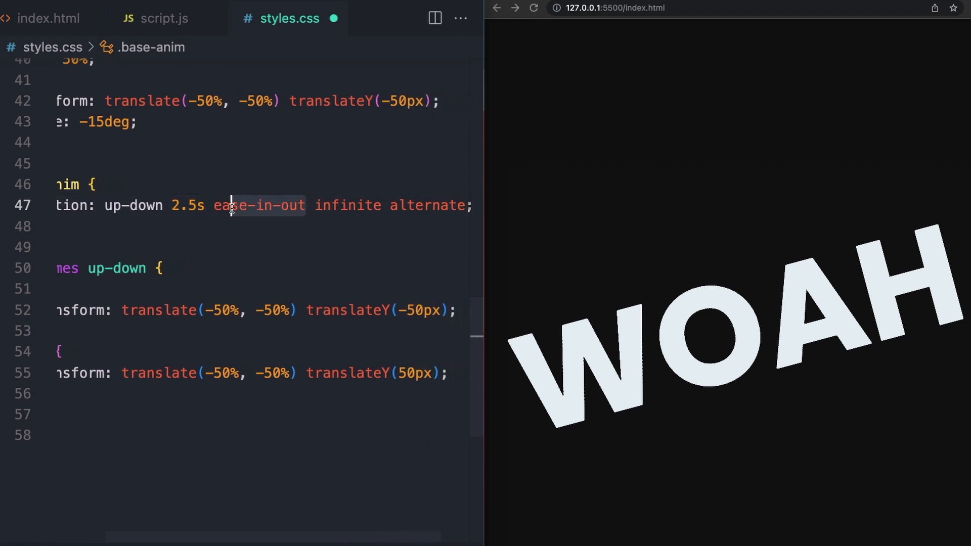
{"action": "double_click", "coordinate": [348, 206]}
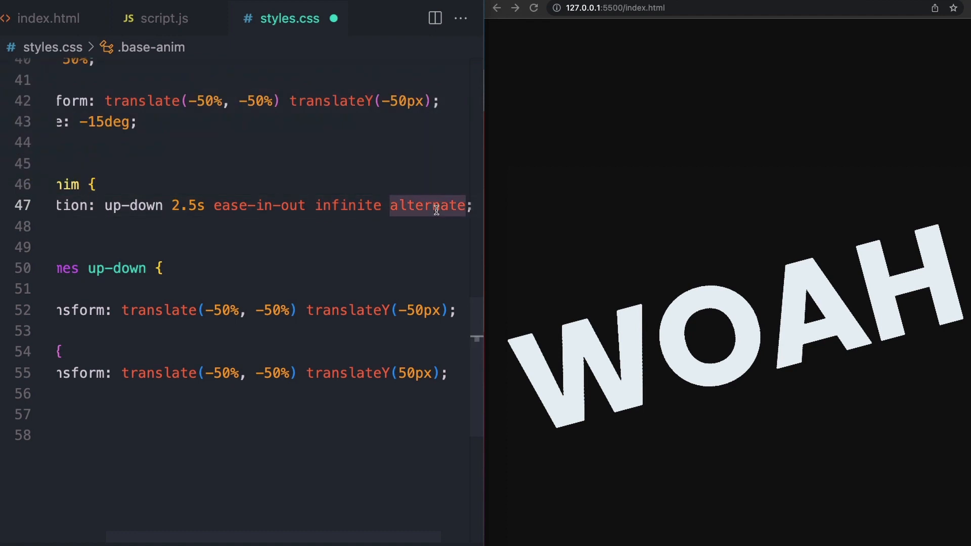
{"action": "scroll", "scroll_direction": "left", "scroll_amount": 3}
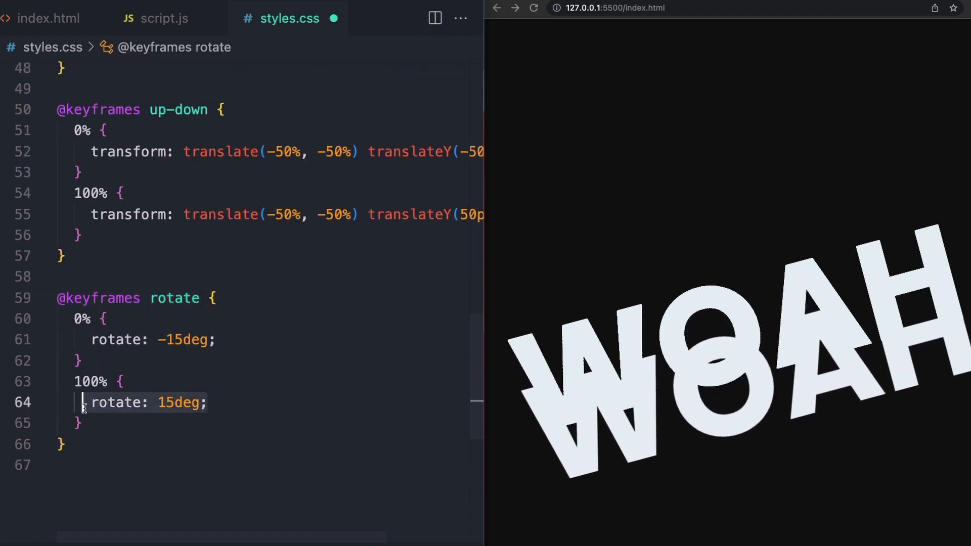
Add rotate 5s ease-in-out infinite alternate to the .base-anim animation
{"action": "scroll", "scroll_direction": "up", "scroll_amount": 3}
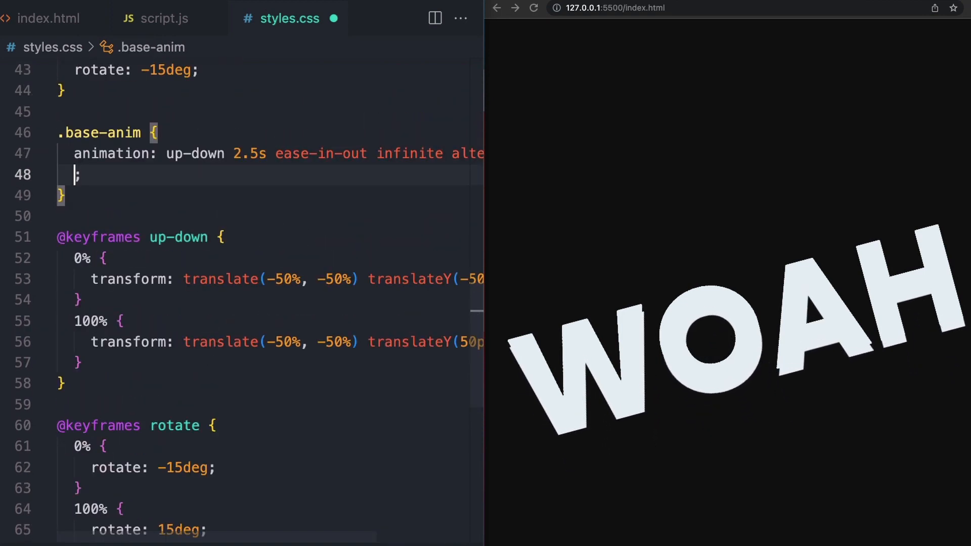
{"action": "type", "text": "rotate 5s ease-in-out infinite alternate"}
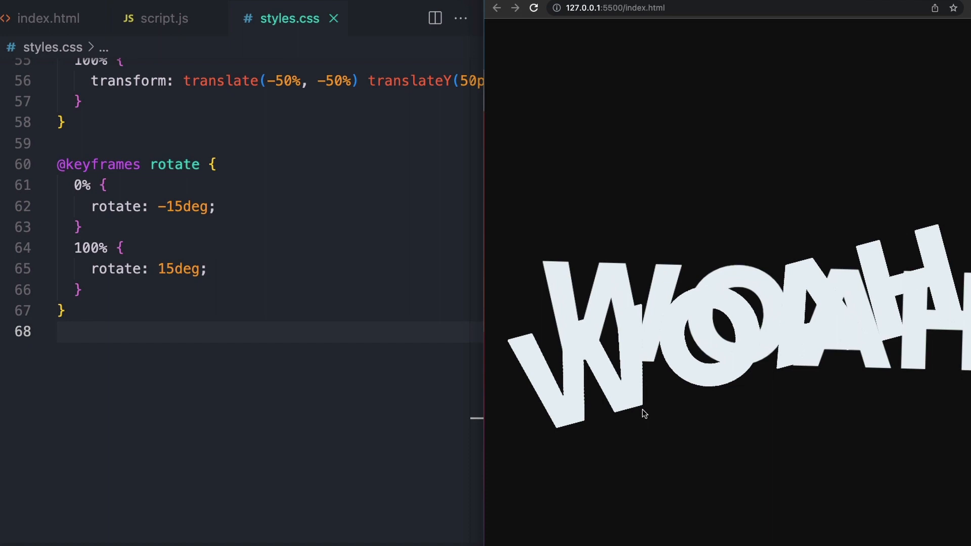
Add an .outline-text rule with color: transparent and -webkit-text-stroke: 1px var(--white)
{"action": "left_click", "coordinate": [50, 18]}
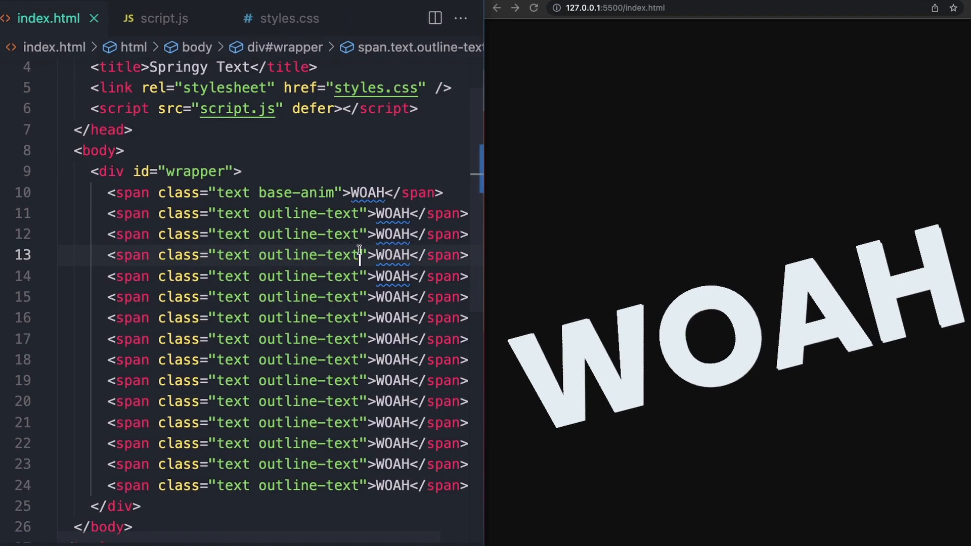
{"action": "left_click", "coordinate": [288, 18]}
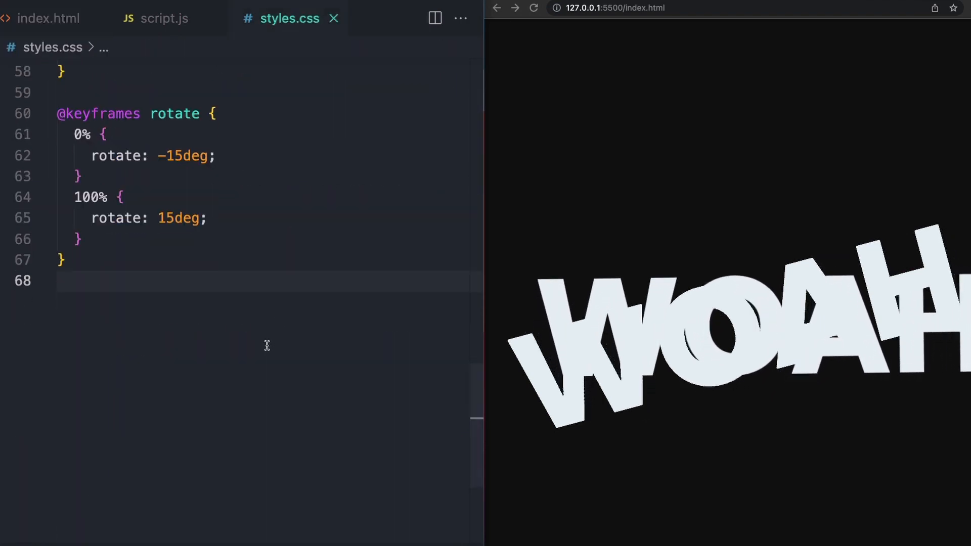
{"action": "type", "text": ".outline-text {"}
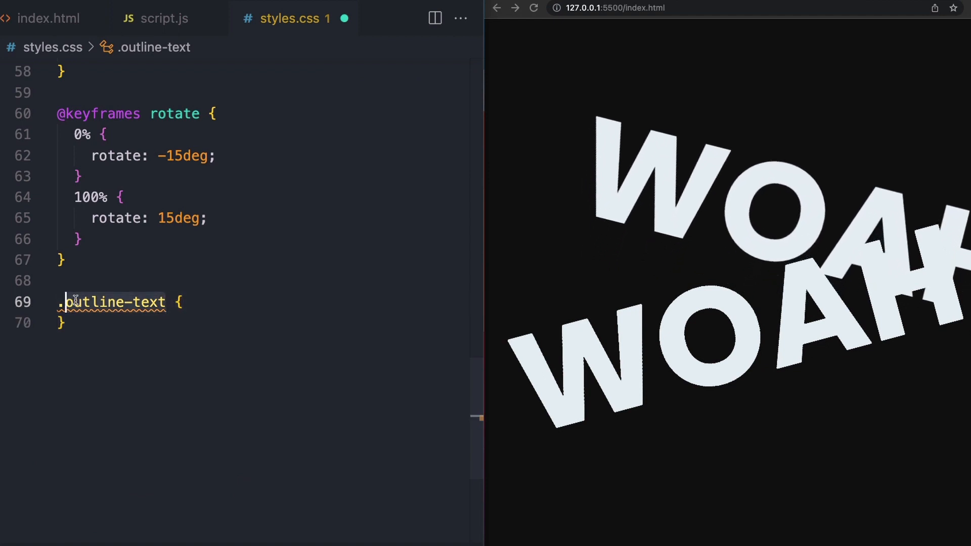
{"action": "type", "text": "color: transparent;"}
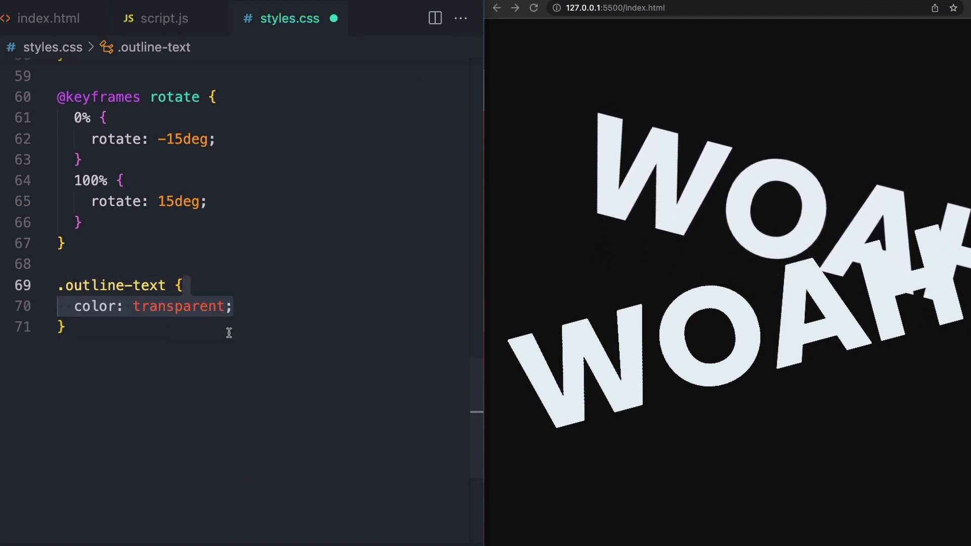
{"action": "type", "text": "-webkit-text-stroke: 1px var(--white);"}
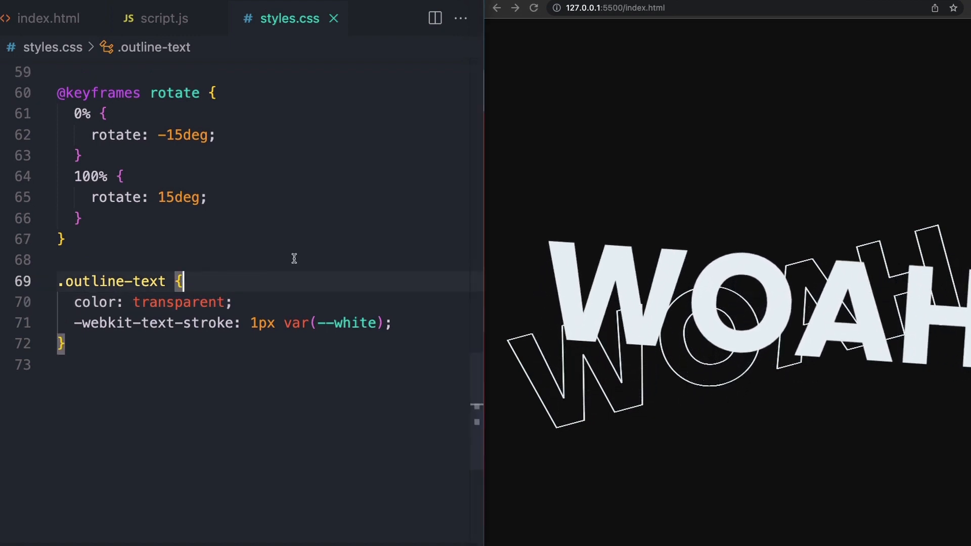
{"action": "left_click", "coordinate": [165, 18]}
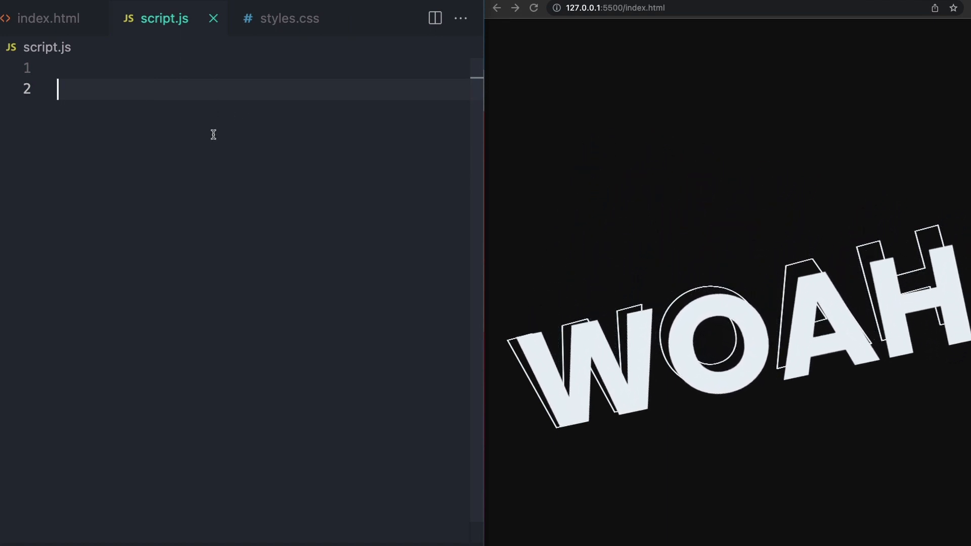
Declare allText as all .text spans, checking the span markup in index.html
{"action": "type", "text": "const allText = document.querySelectorAll(\".text\");"}
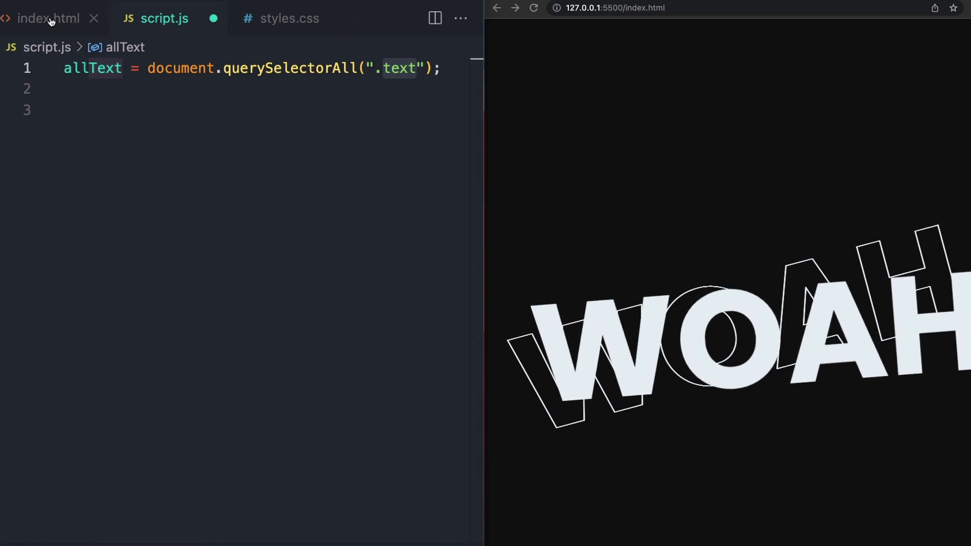
{"action": "left_click", "coordinate": [49, 18]}
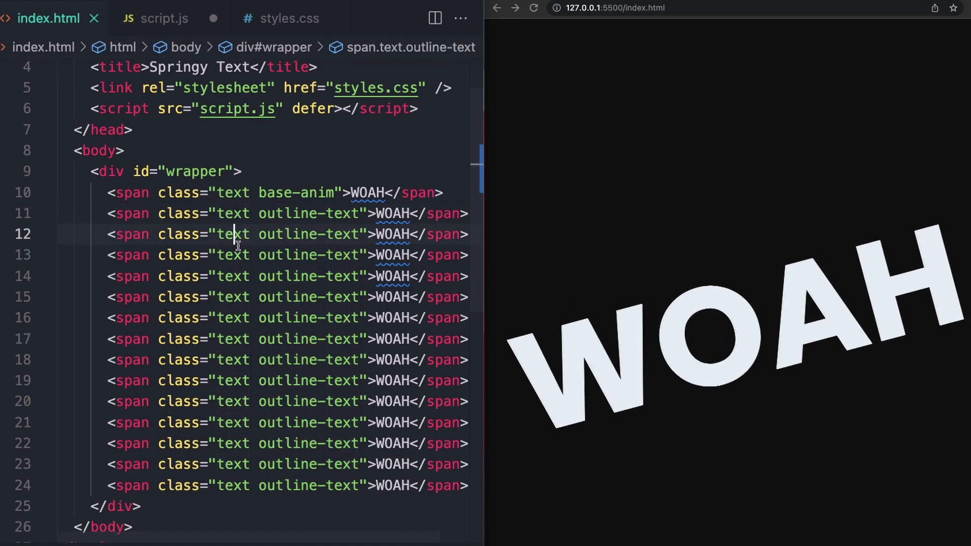
{"action": "left_click", "coordinate": [165, 18]}
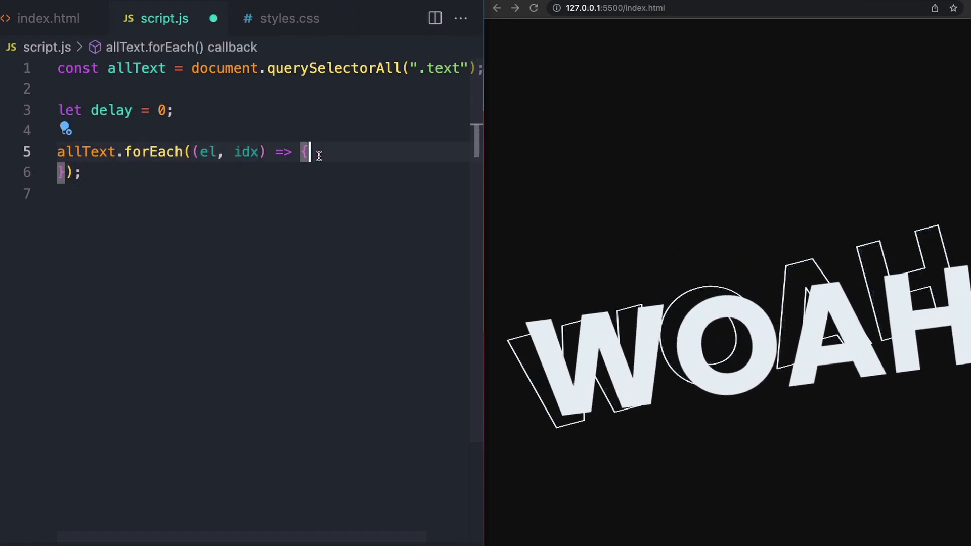
Set each element's animation-delay to `${delay}s` and z-index to allText.length - idx
{"action": "type", "text": "el.style[\"animation-delay\"] = `${delay}s`;"}
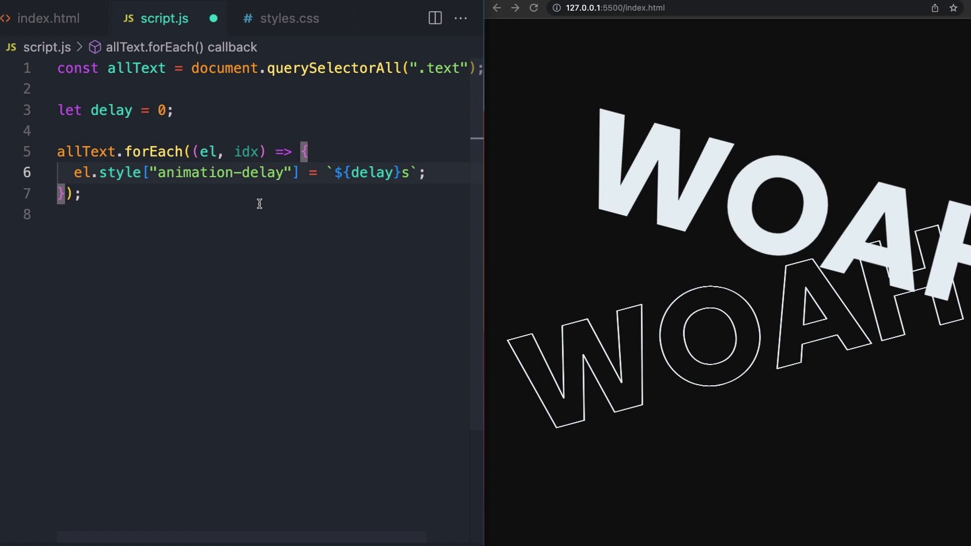
{"action": "type", "text": "el.style[\"z-index\"] = allText.length - idx;"}
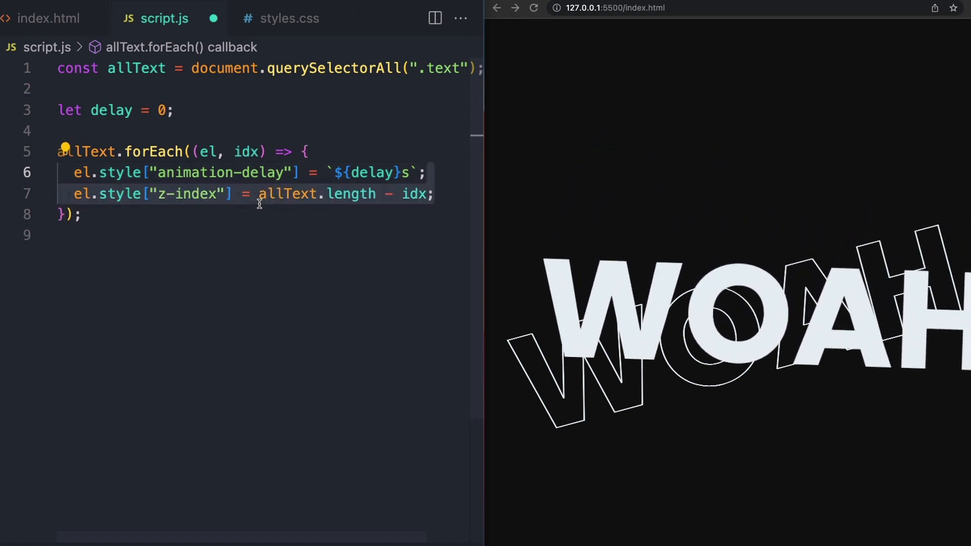
{"action": "left_click", "coordinate": [49, 18]}
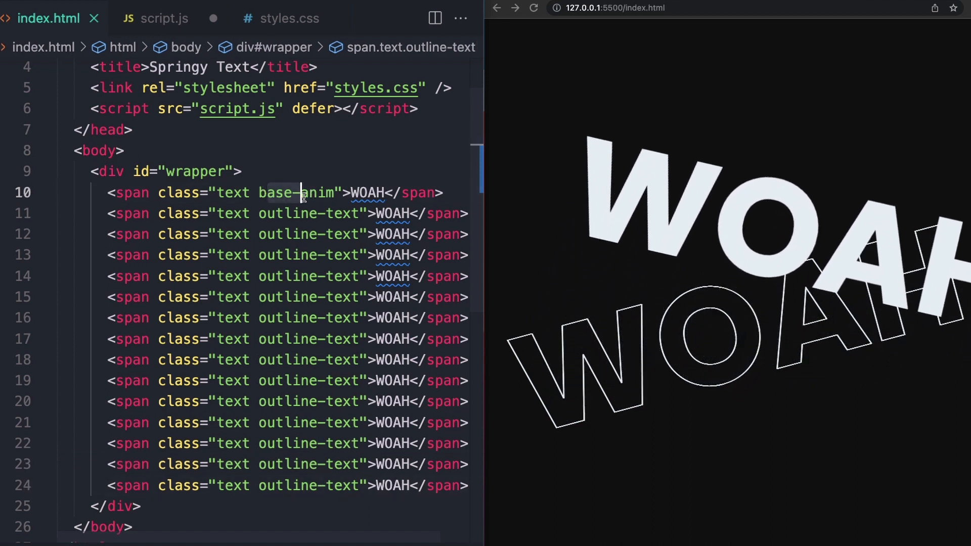
{"action": "left_click", "coordinate": [268, 235]}
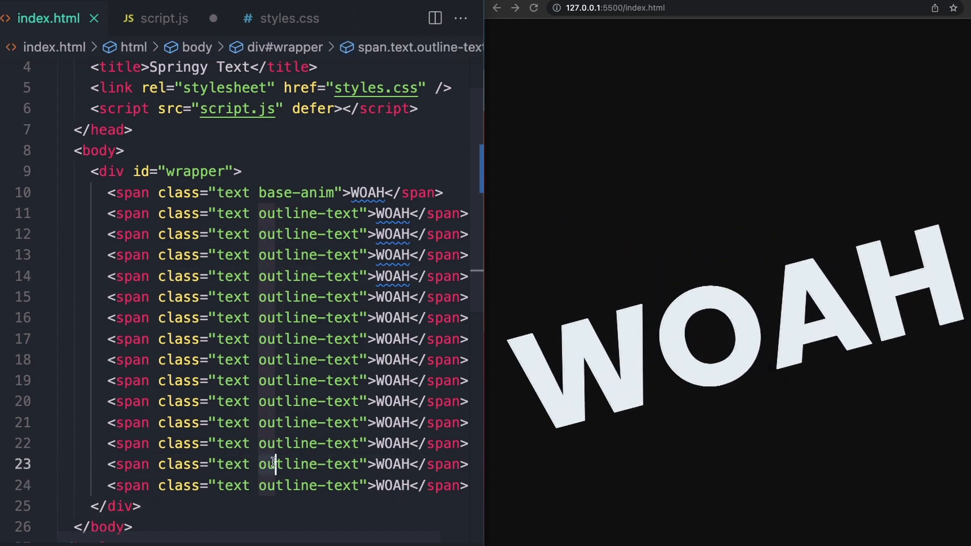
{"action": "left_click", "coordinate": [165, 18]}
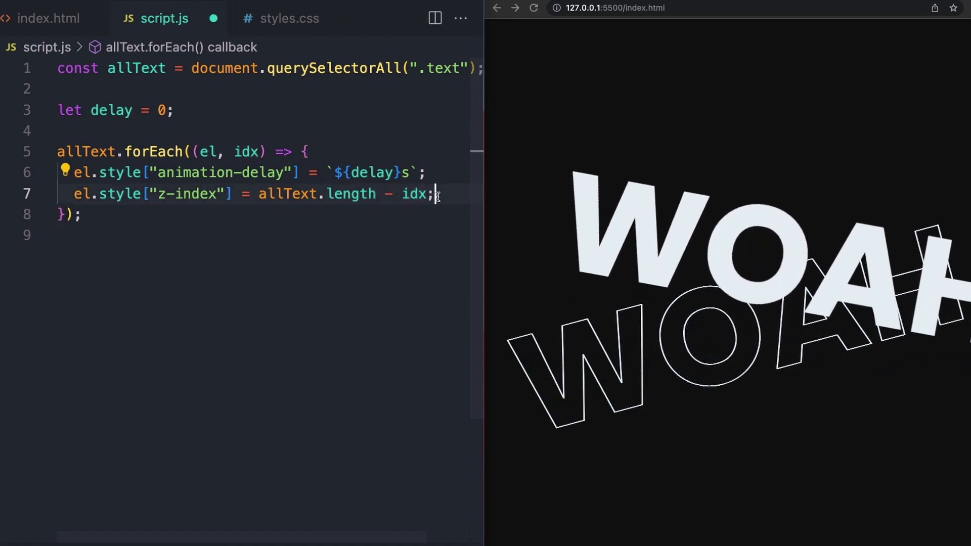
Add the base-anim class to each element and increment delay by 0.15, briefly trying 0.05
{"action": "type", "text": "el.classList.add(\"base-anim\");"}
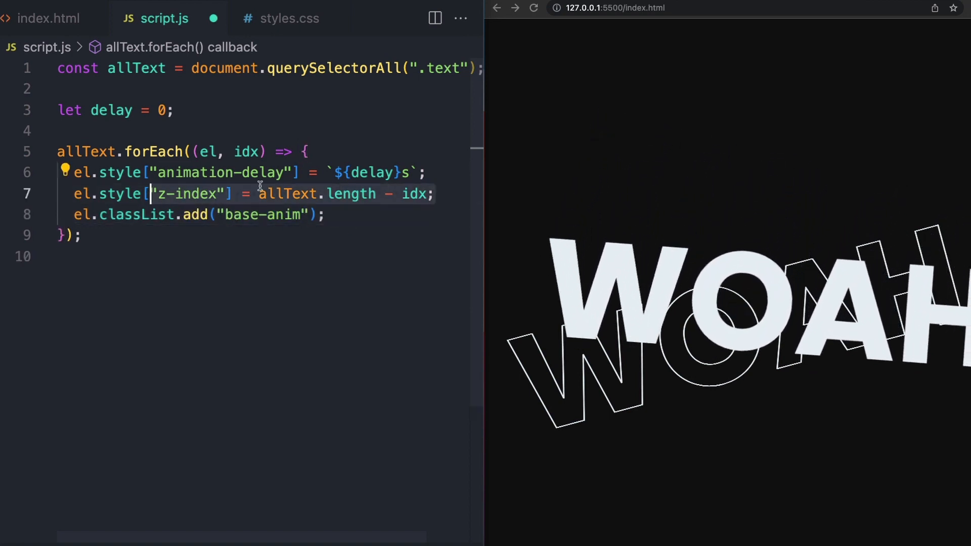
{"action": "type", "text": "delay += 0.15;"}
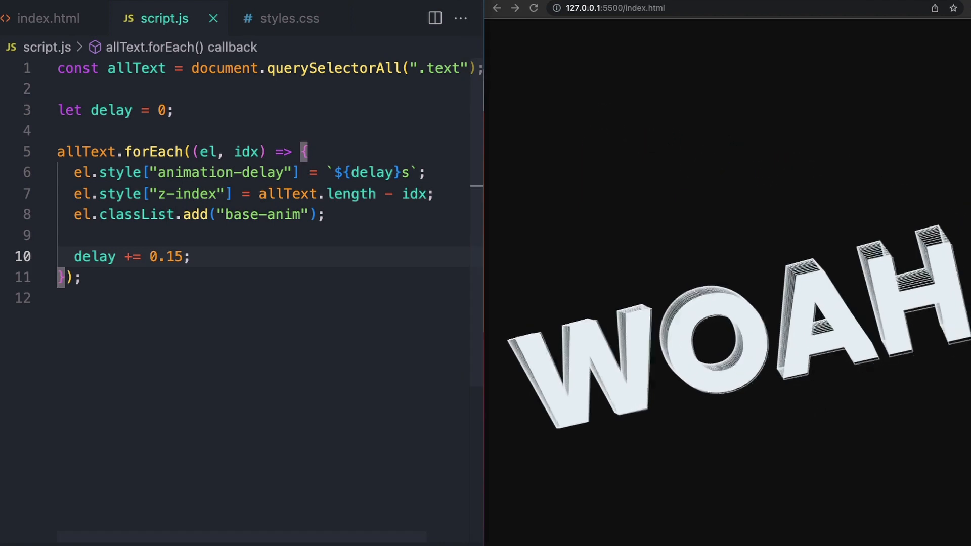
{"action": "type", "text": "0.05"}
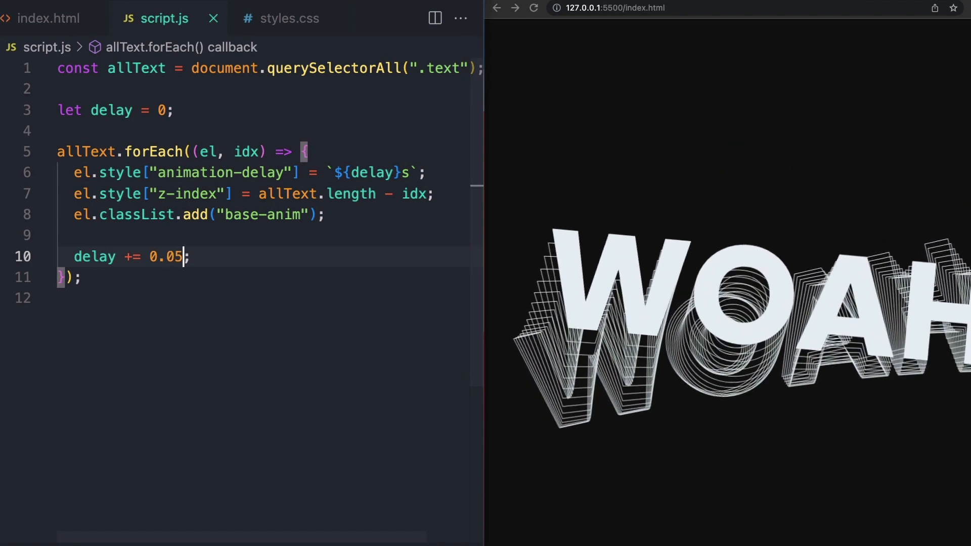
{"action": "left_click", "coordinate": [534, 8]}
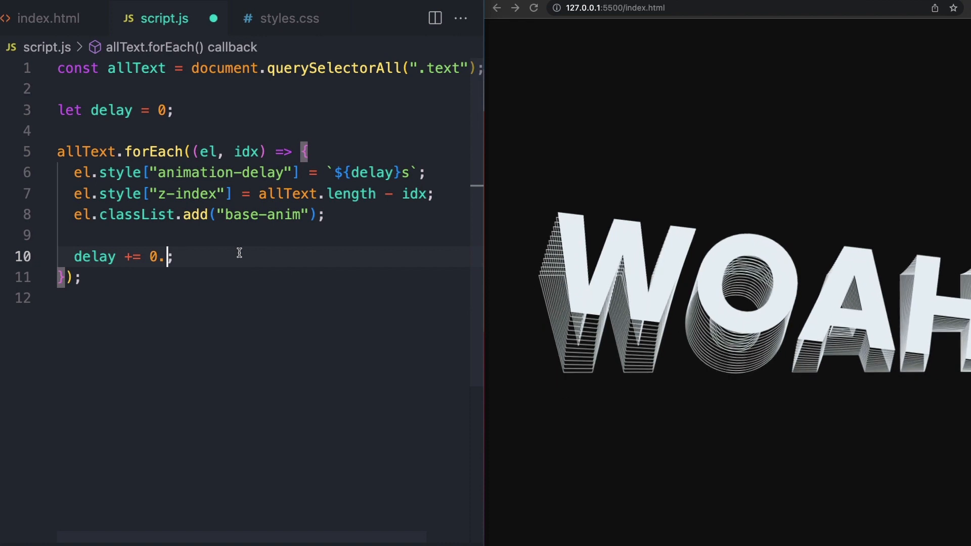
{"action": "type", "text": "15"}
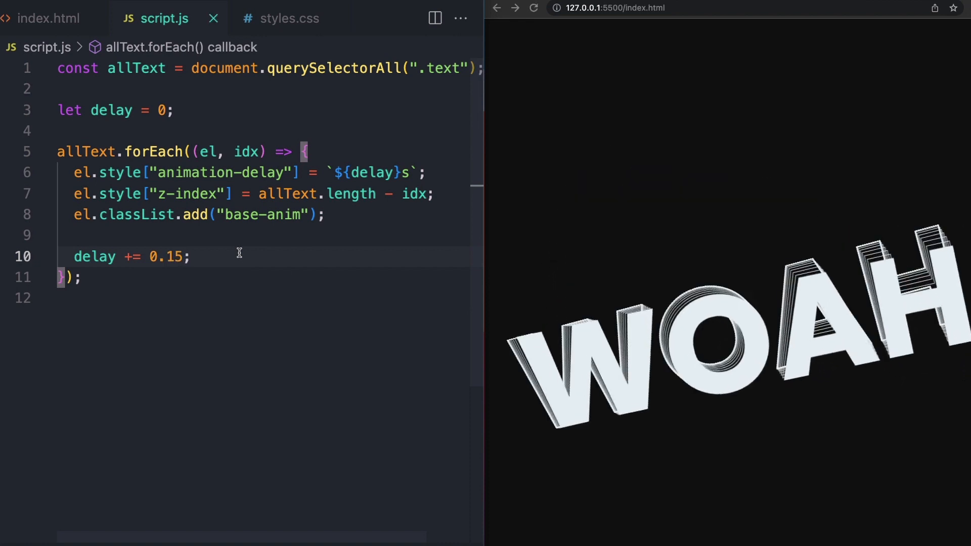
{"action": "left_click", "coordinate": [533, 8]}
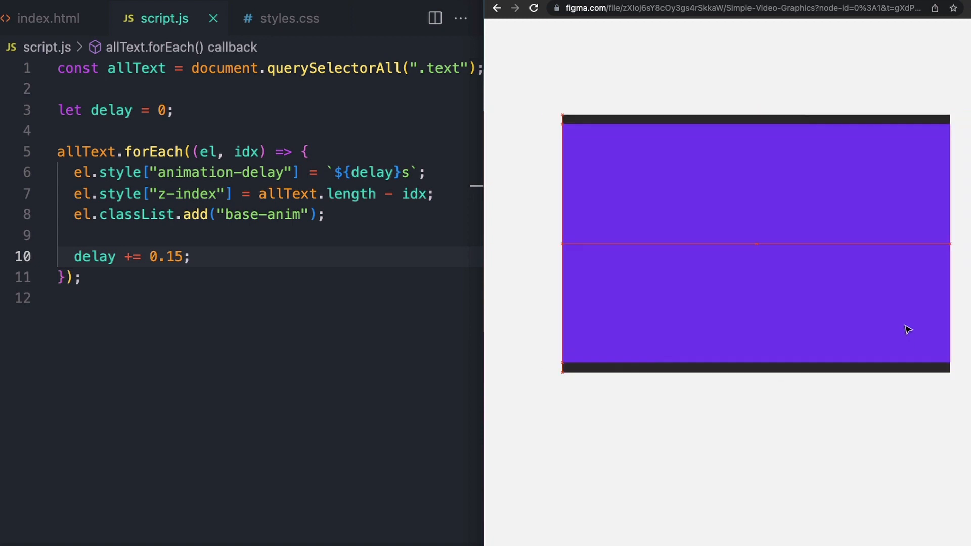
Select the purple rectangle and drag its corner inward to fit inside the dark frame
{"action": "left_click", "coordinate": [756, 242]}
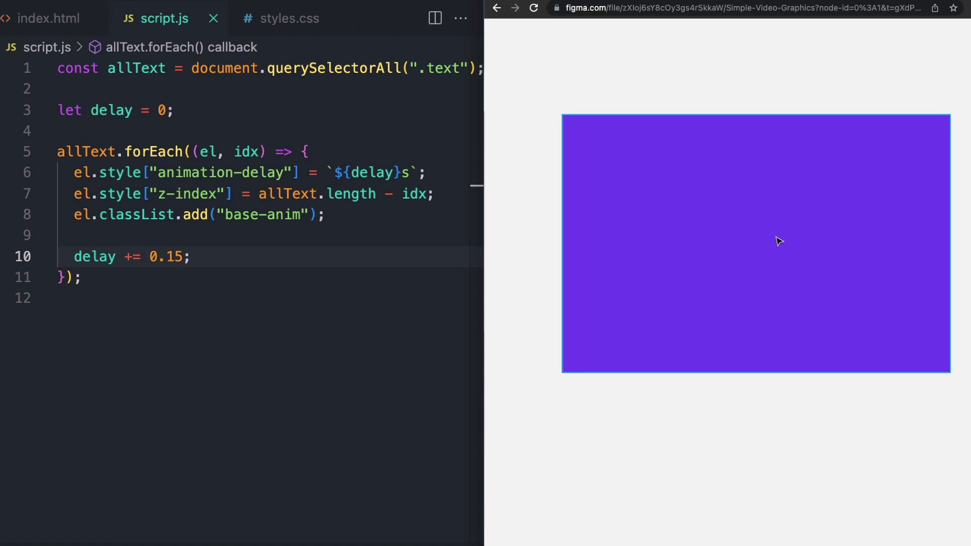
{"action": "mouse_move", "coordinate": [951, 124]}
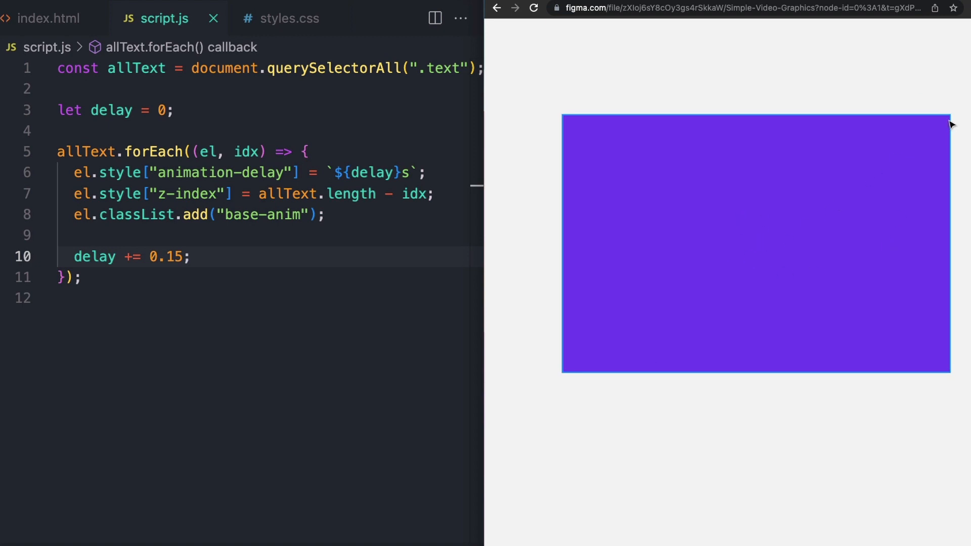
{"action": "left_click", "coordinate": [756, 241]}
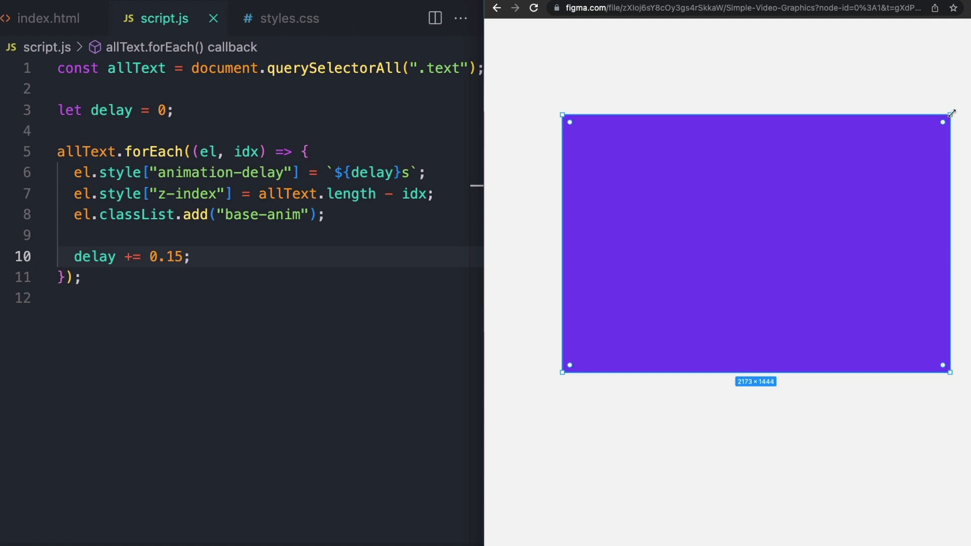
{"action": "left_click_drag", "start_coordinate": [944, 122], "coordinate": [855, 180]}
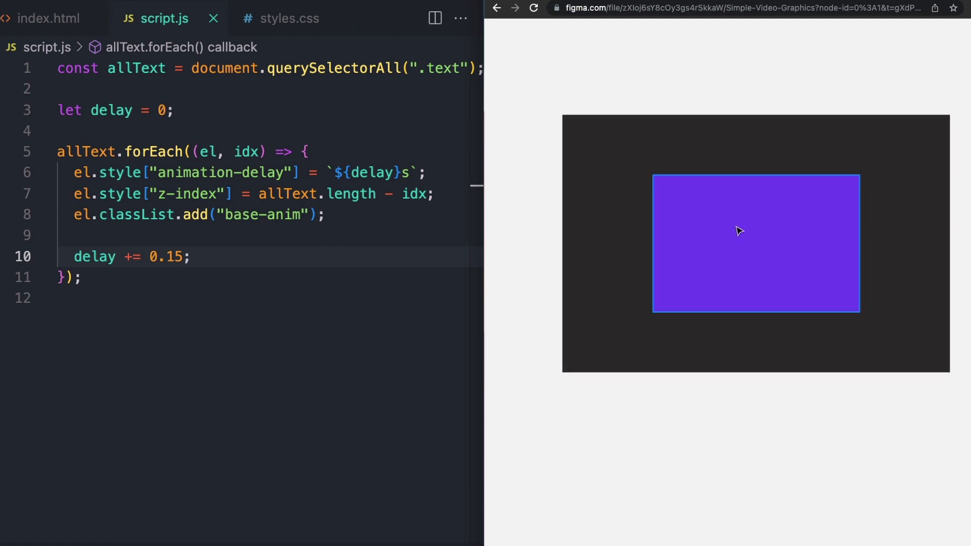
{"action": "mouse_move", "coordinate": [707, 224]}
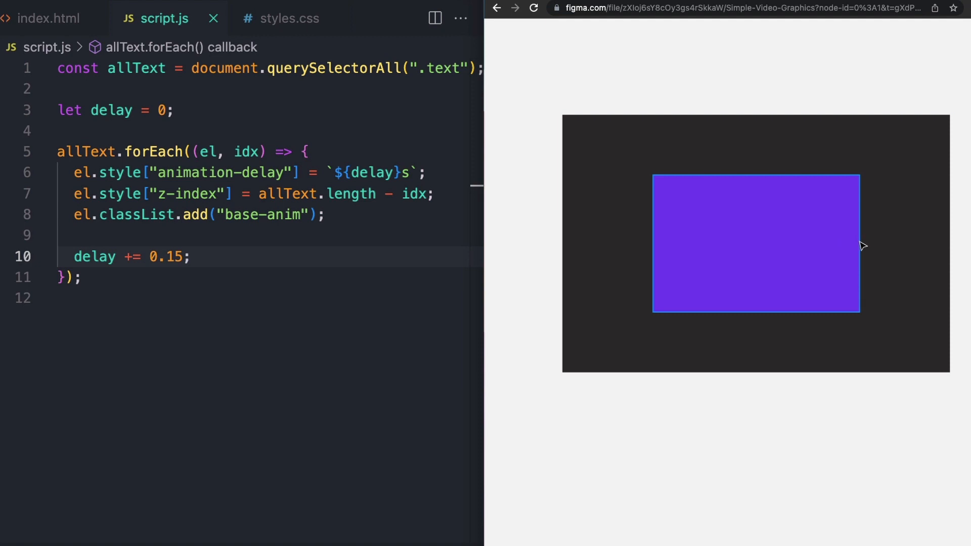
{"action": "mouse_move", "coordinate": [779, 247]}
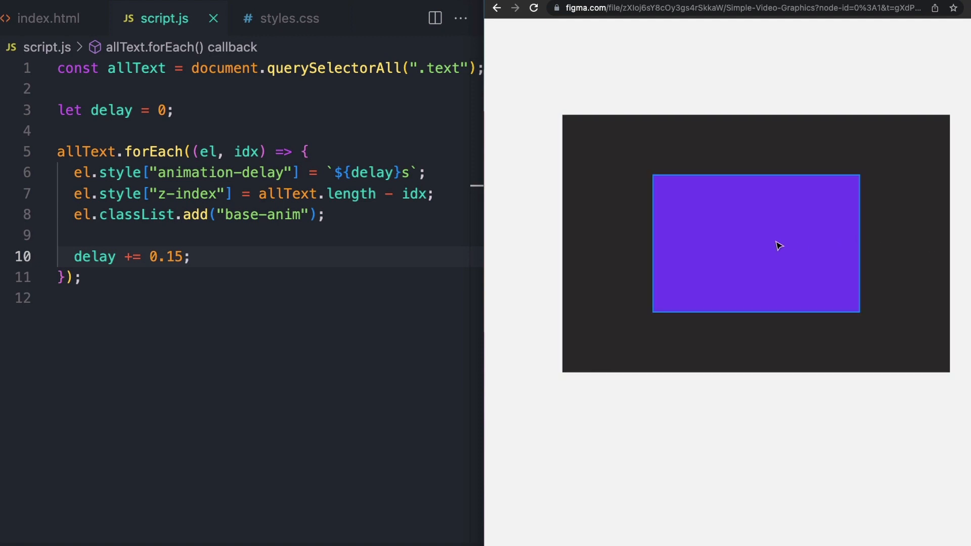
{"action": "mouse_move", "coordinate": [757, 234]}
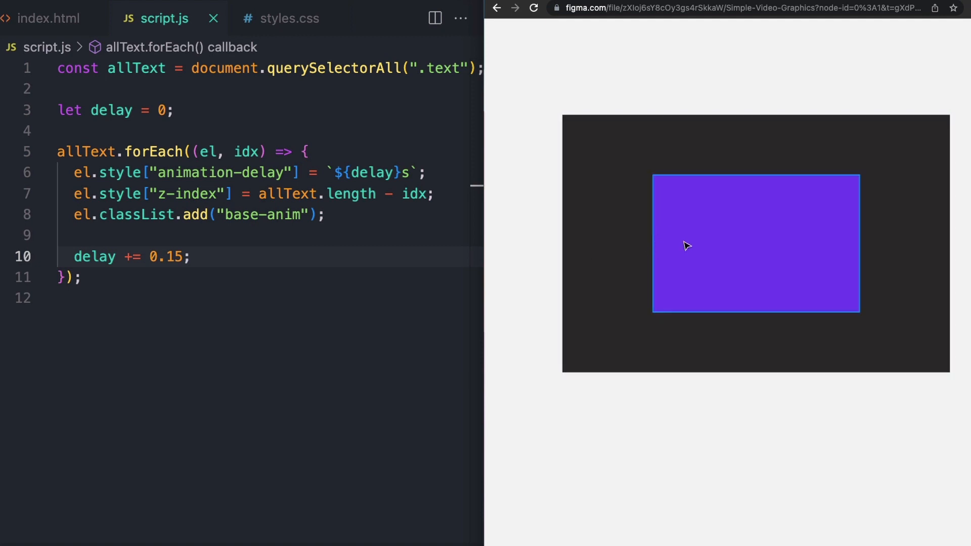
{"action": "mouse_move", "coordinate": [770, 220]}
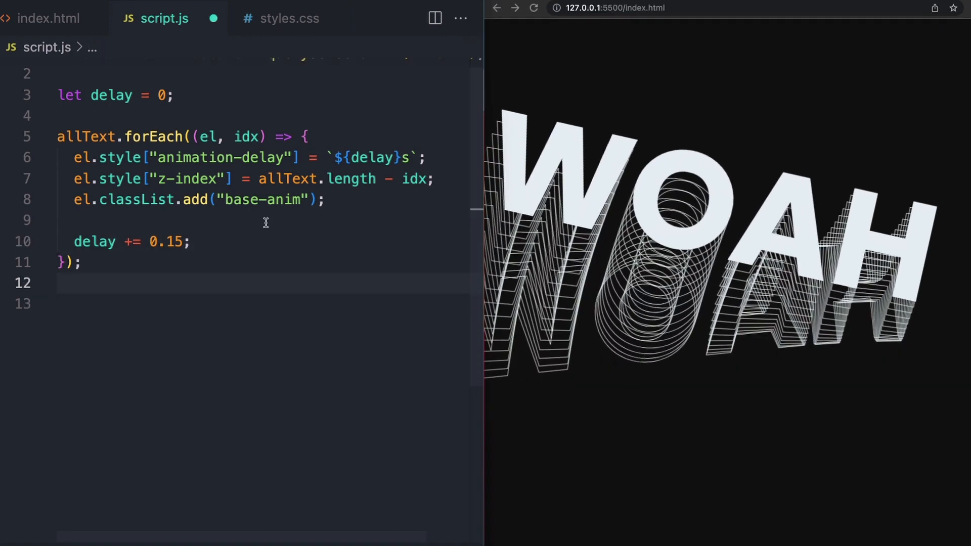
Attach a mousemove listener to the 'wrapper' element, confirming its id in index.html
{"action": "type", "text": "document.getElementById(\"wrapper\")"}
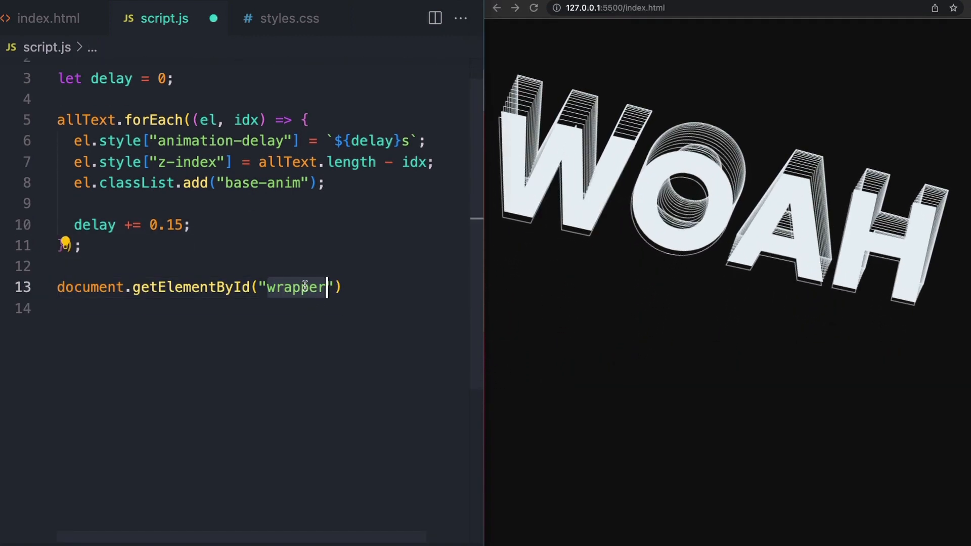
{"action": "left_click", "coordinate": [50, 18]}
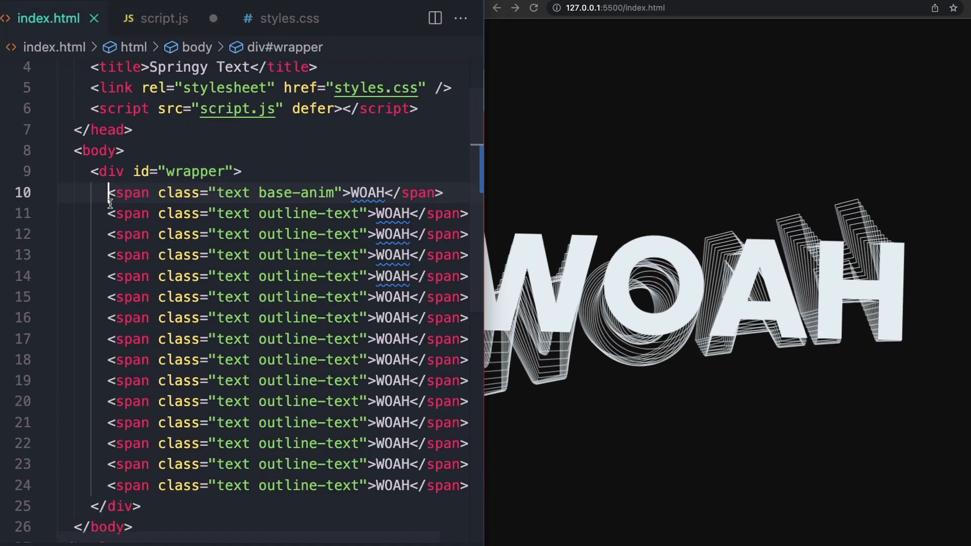
{"action": "left_click", "coordinate": [165, 19]}
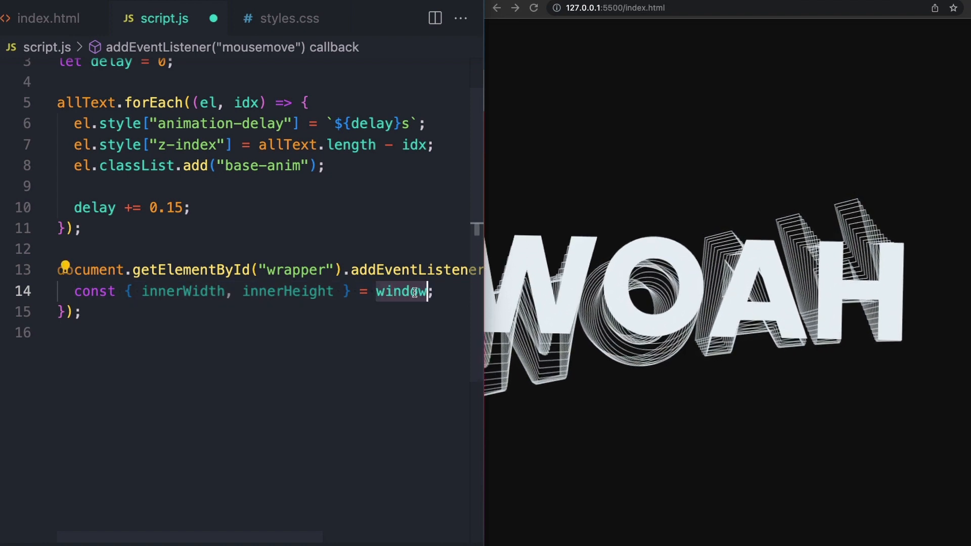
Destructure clientX and clientY from e and compute percentX = clientX / innerWidth
{"action": "type", "text": "const { clientX, clientY } = e;"}
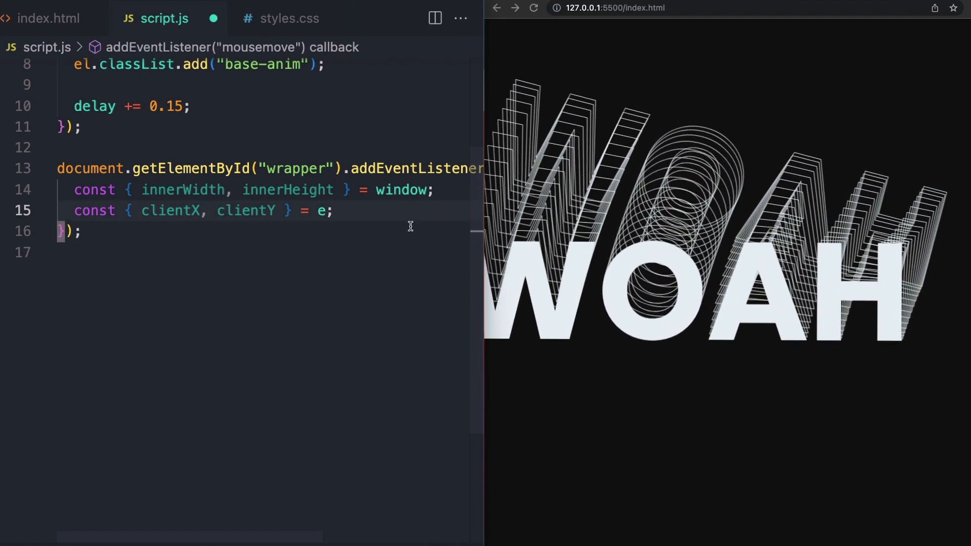
{"action": "type", "text": "const percentX = clientX / innerWidth;"}
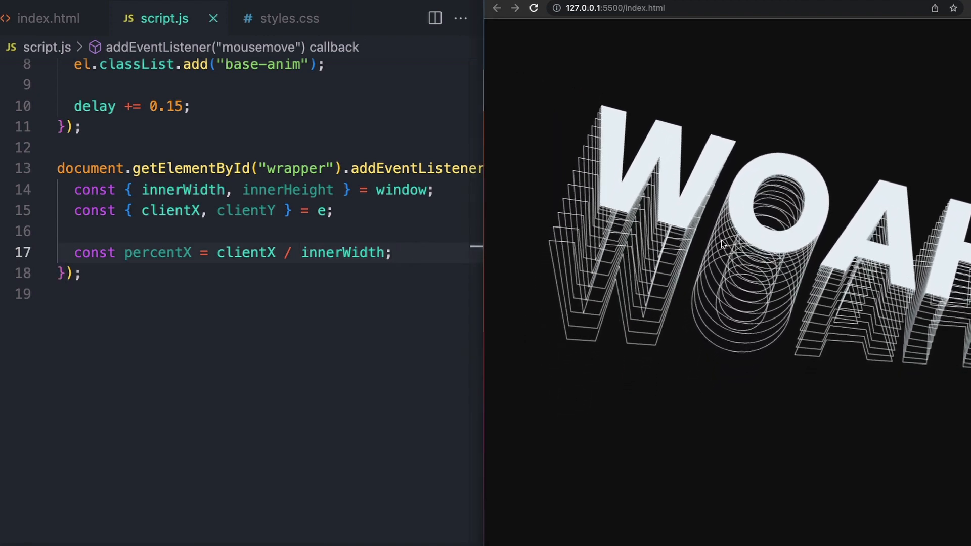
{"action": "mouse_move", "coordinate": [725, 245]}
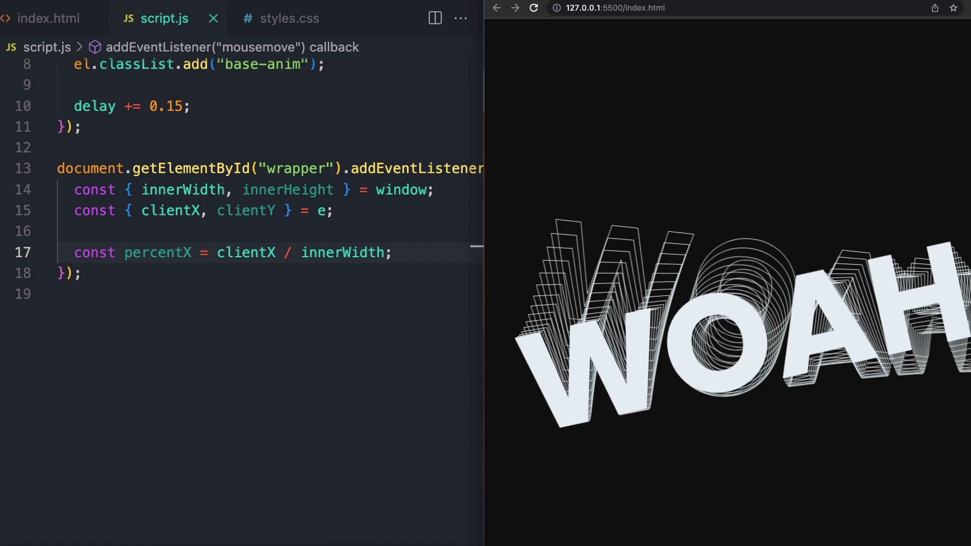
{"action": "mouse_move", "coordinate": [489, 227]}
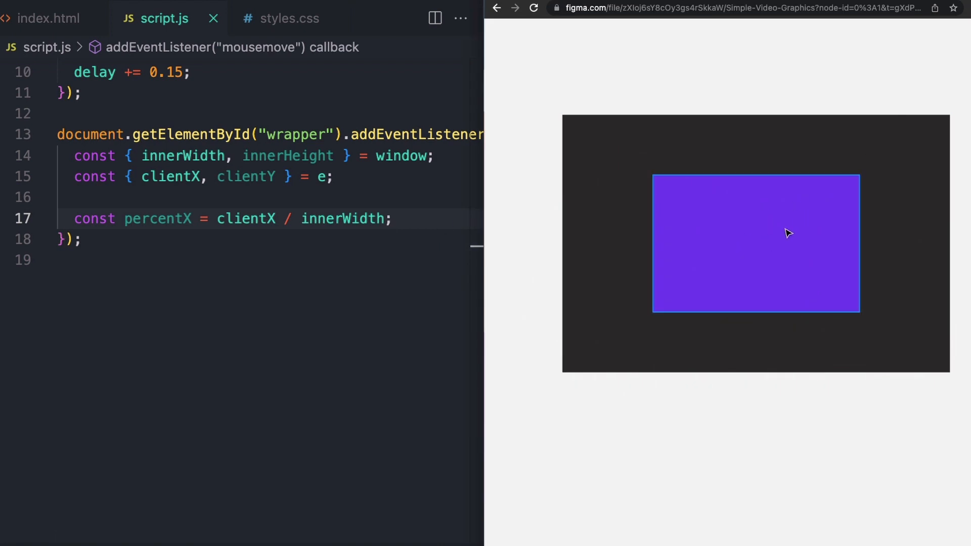
Declare maxRangeX = innerWidth * 0.15, minX and maxX around centre, and difX = maxX - minX
{"action": "type", "text": "const maxRangeX = innerWidth * 0.15;"}
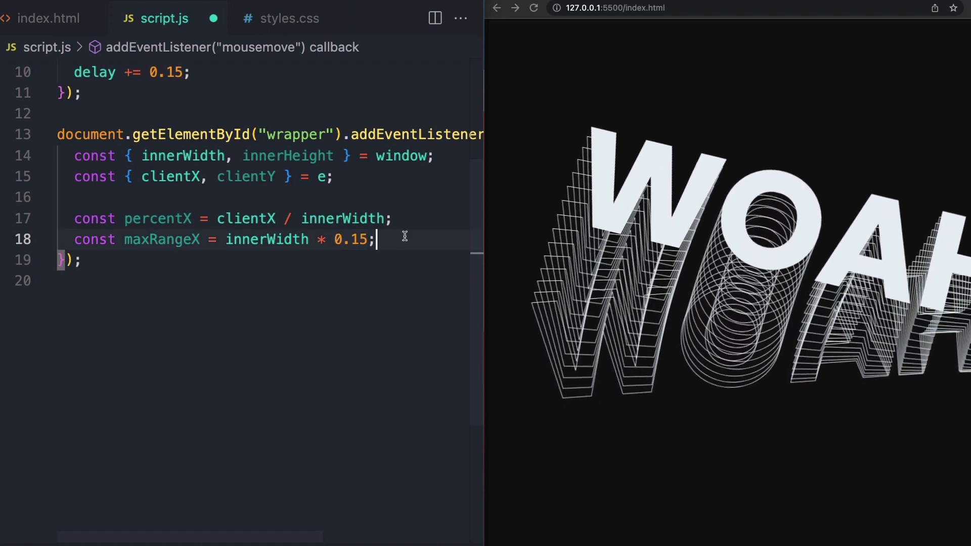
{"action": "mouse_move", "coordinate": [787, 271]}
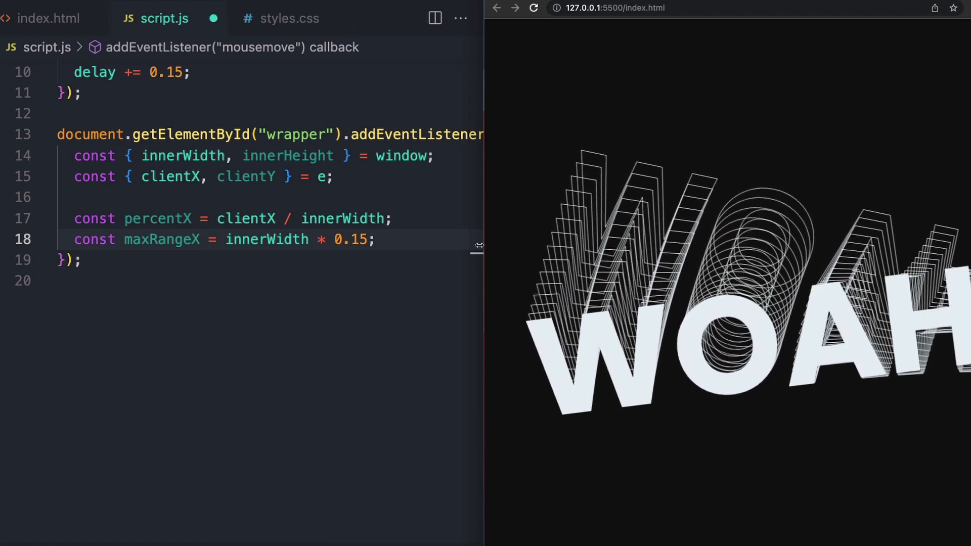
{"action": "type", "text": "const minX = innerWidth / 2 - maxRangeX;"}
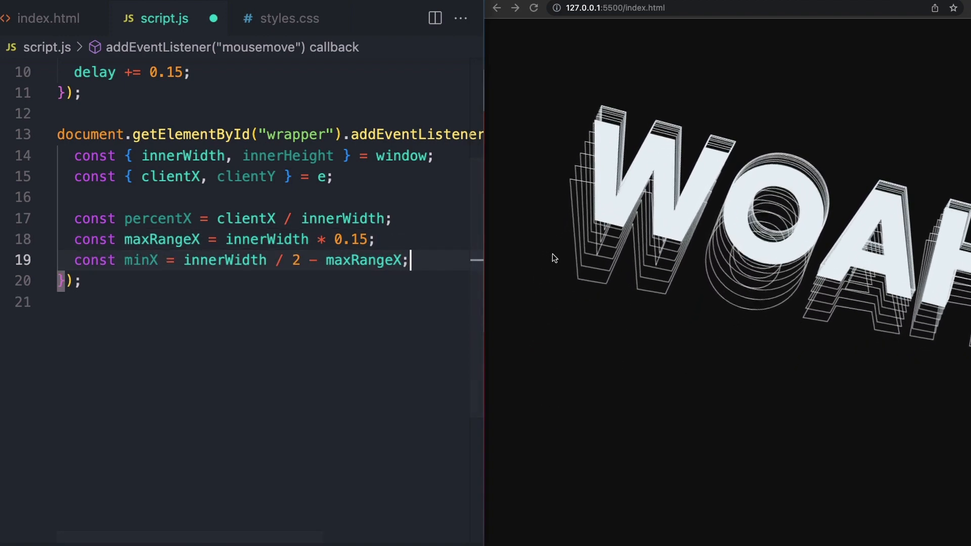
{"action": "mouse_move", "coordinate": [659, 276]}
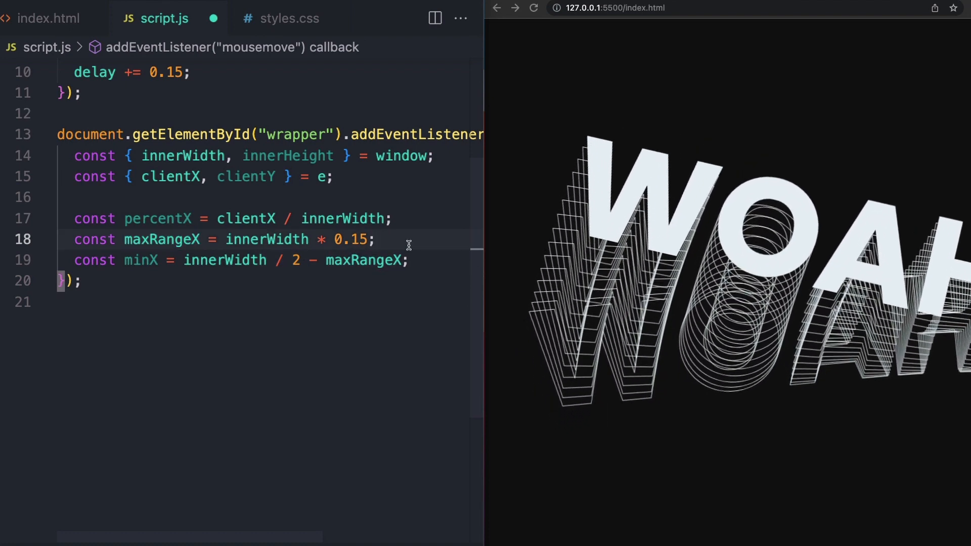
{"action": "type", "text": "const maxX = innerWidth / 2 + maxRangeX;"}
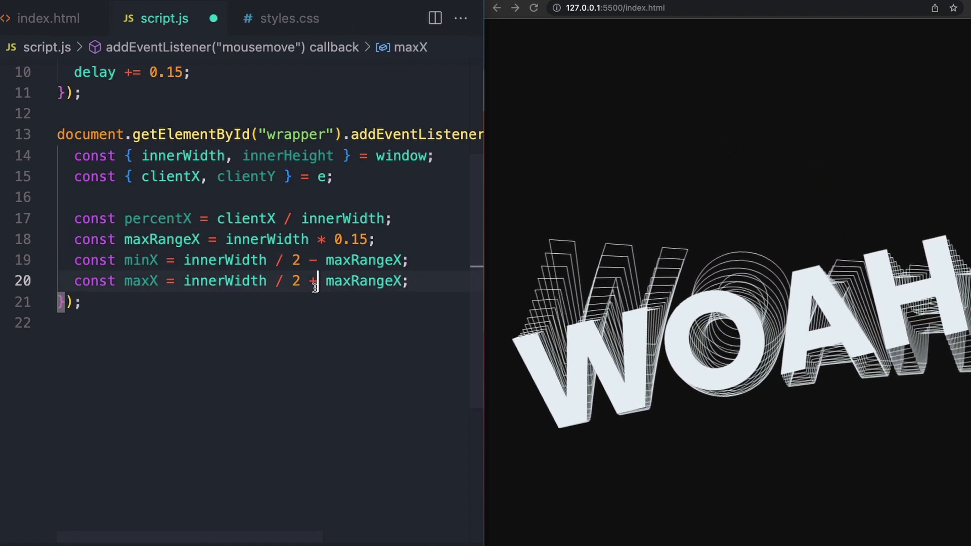
{"action": "type", "text": "const difX = maxX - minX;"}
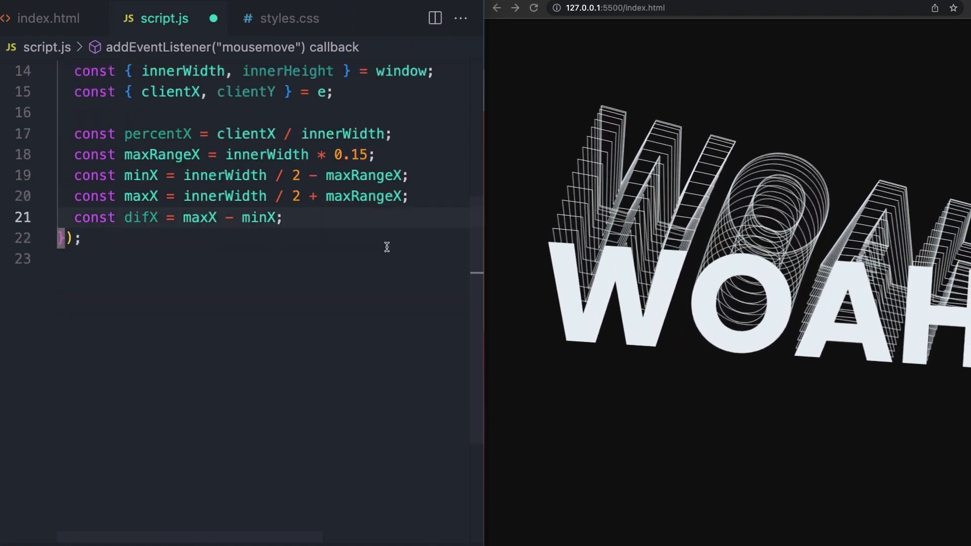
{"action": "mouse_move", "coordinate": [649, 209]}
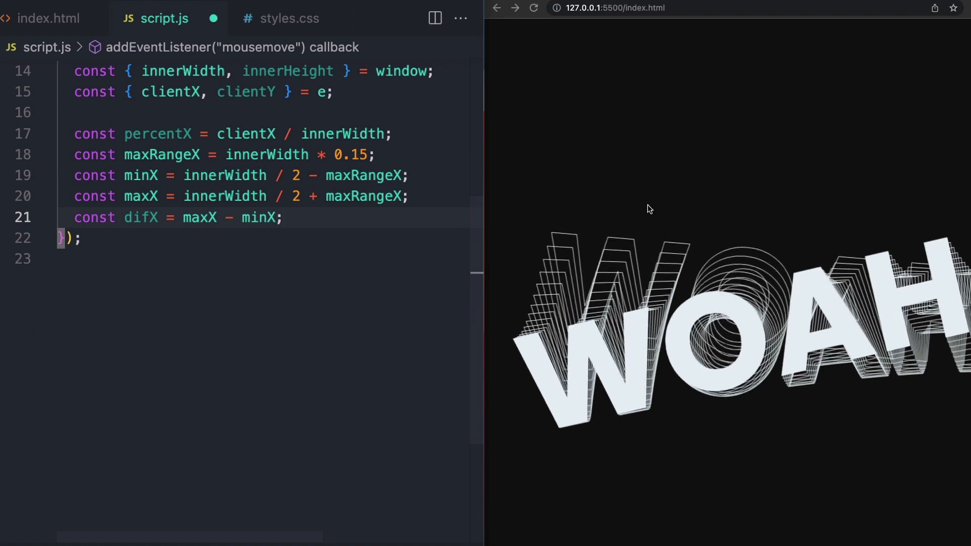
Add pxOffset = difX * percentX and left = minX + pxOffset, multi-selecting the variable names
{"action": "type", "text": "const pxOffset = difX * percentX;"}
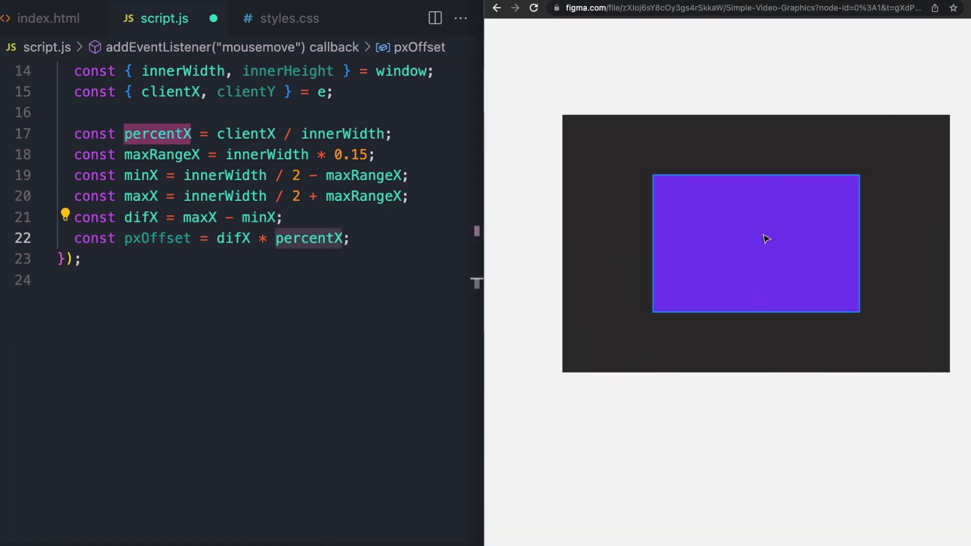
{"action": "mouse_move", "coordinate": [656, 232]}
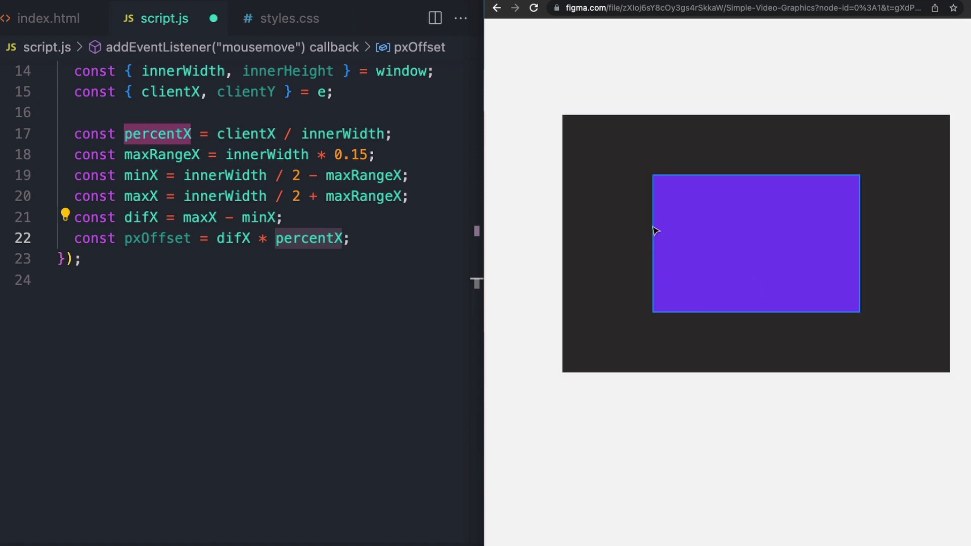
{"action": "mouse_move", "coordinate": [684, 240]}
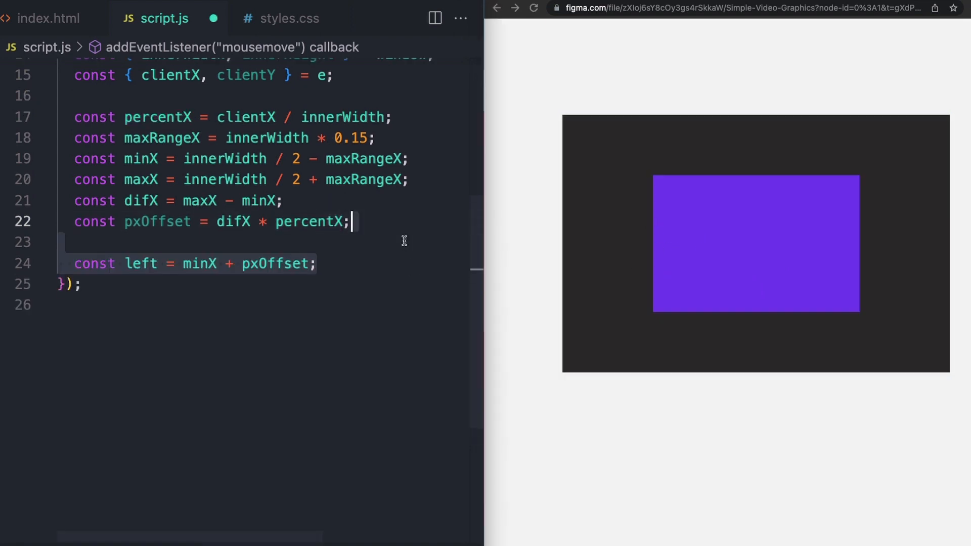
{"action": "double_click", "coordinate": [140, 264]}
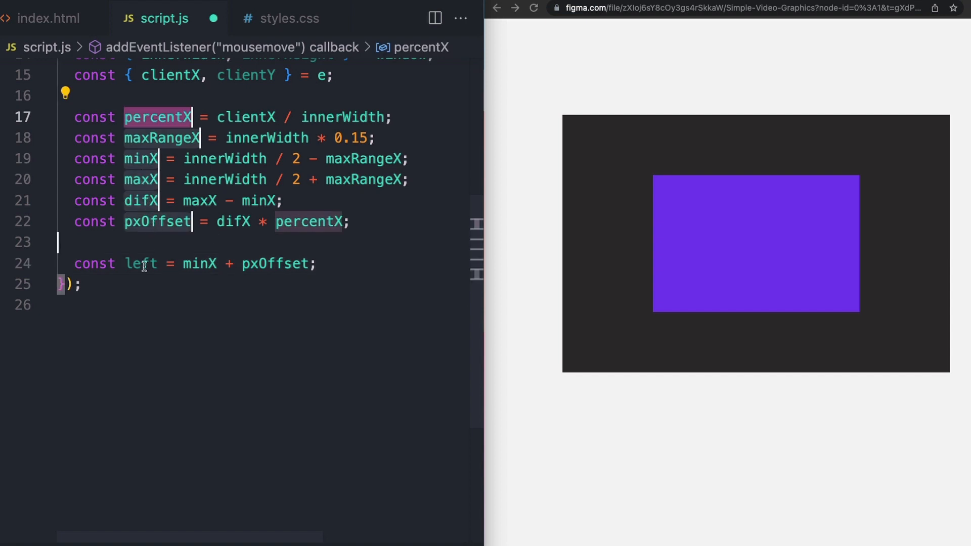
Log the computed horizontal range variables and expand the logged objects in the browser console
{"action": "key", "text": "enter"}
{"action": "type", "text": "console.log({"}
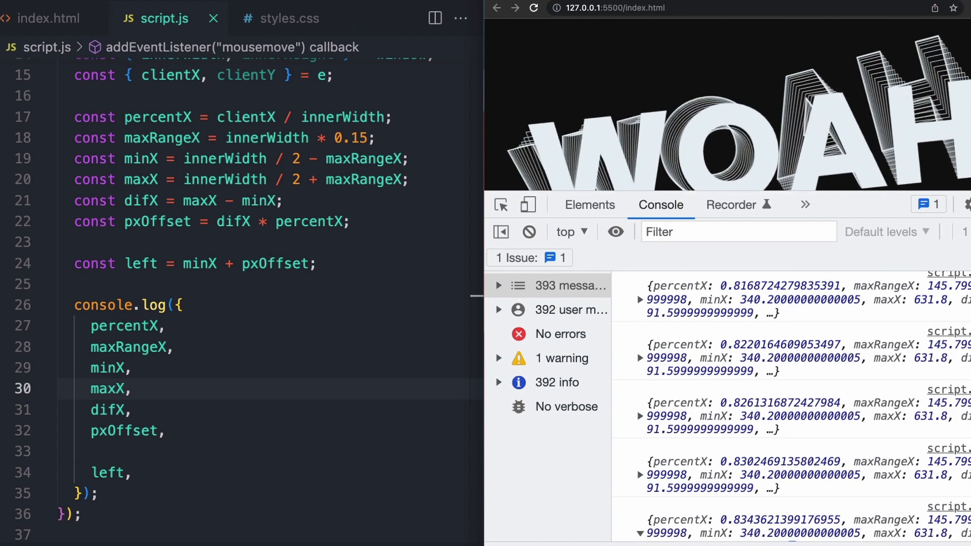
{"action": "left_click", "coordinate": [640, 354]}
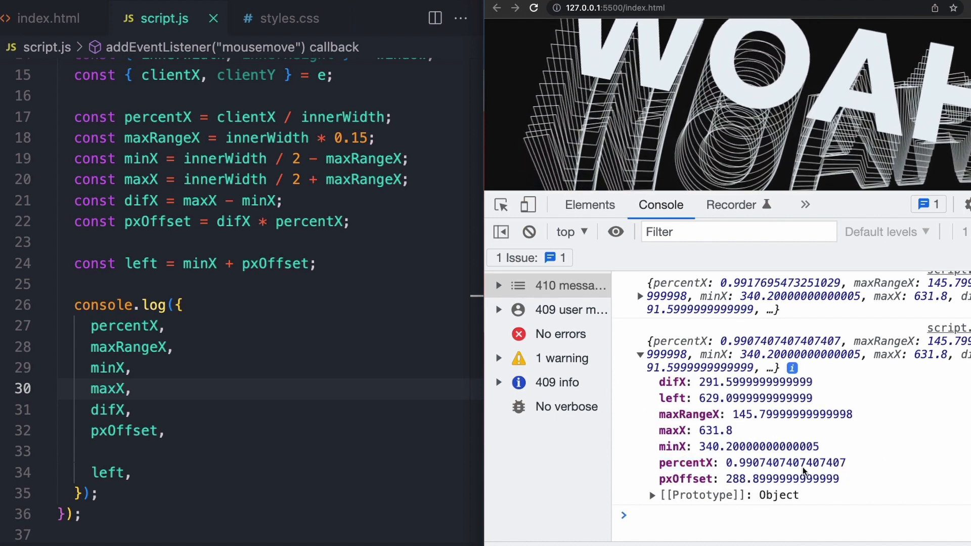
{"action": "double_click", "coordinate": [786, 462]}
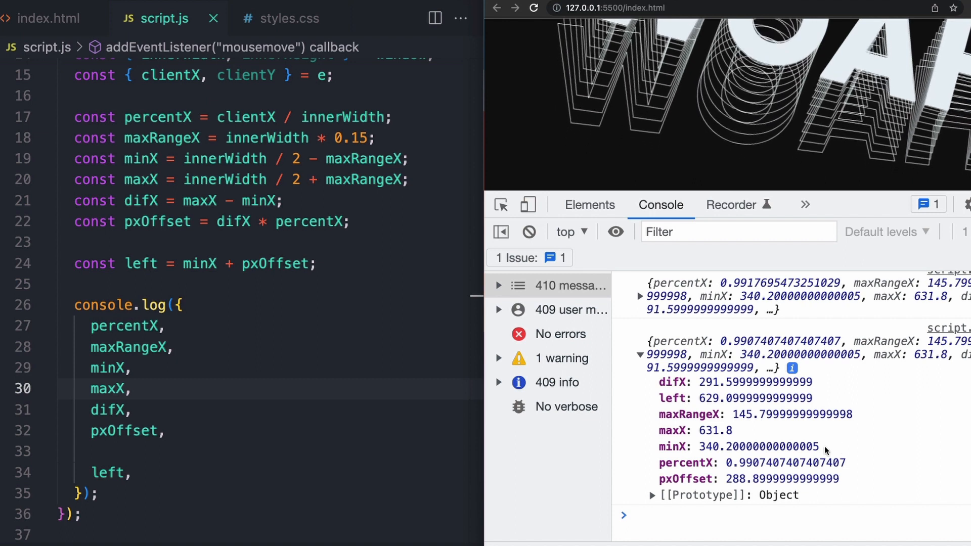
{"action": "double_click", "coordinate": [756, 447]}
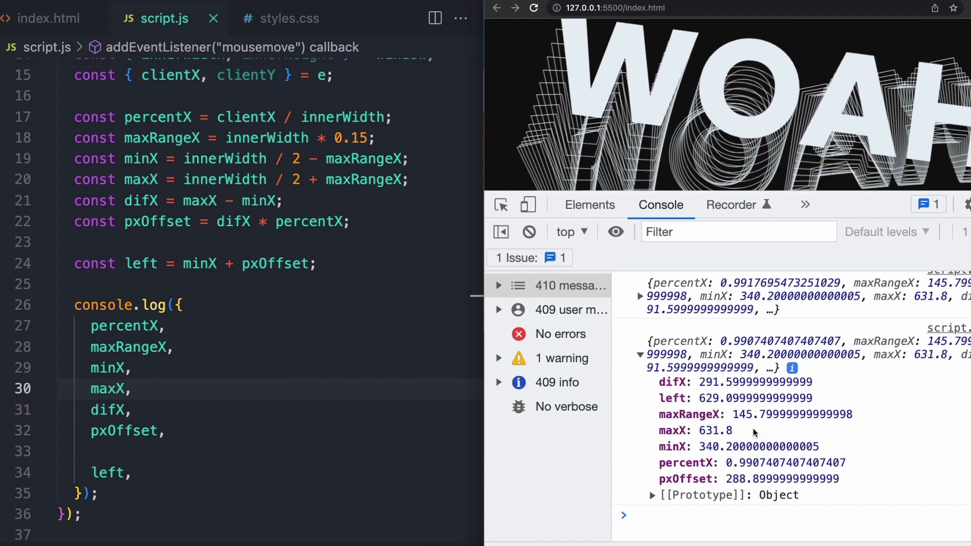
{"action": "double_click", "coordinate": [714, 431]}
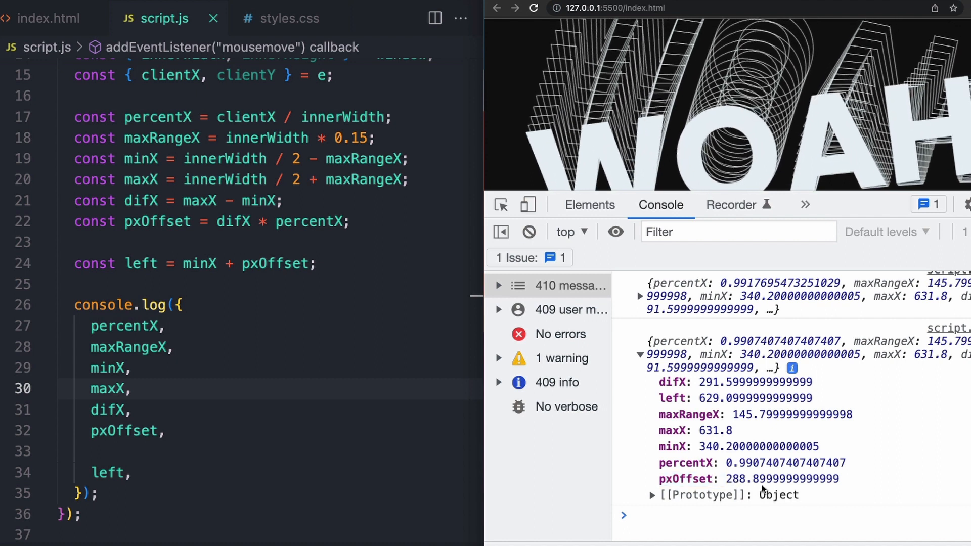
{"action": "mouse_move", "coordinate": [798, 409]}
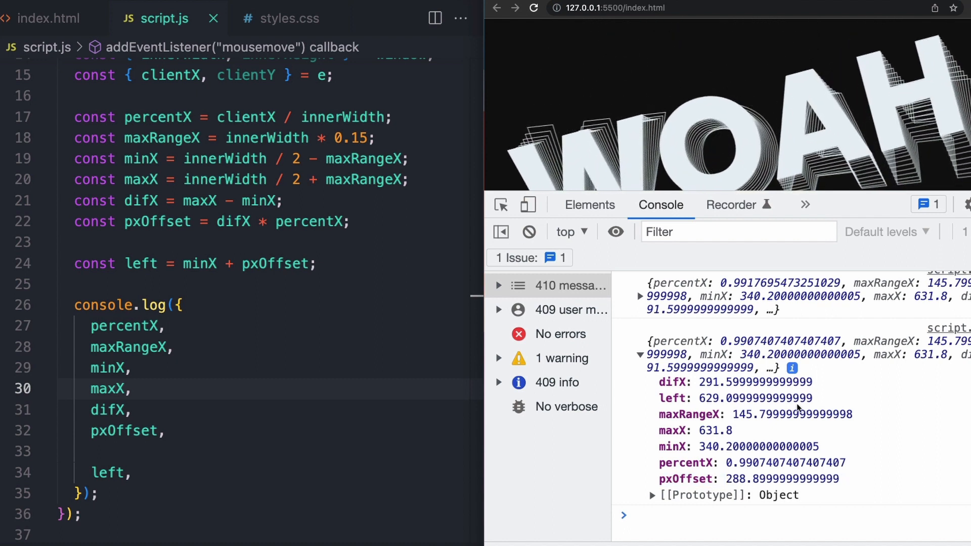
{"action": "double_click", "coordinate": [755, 398]}
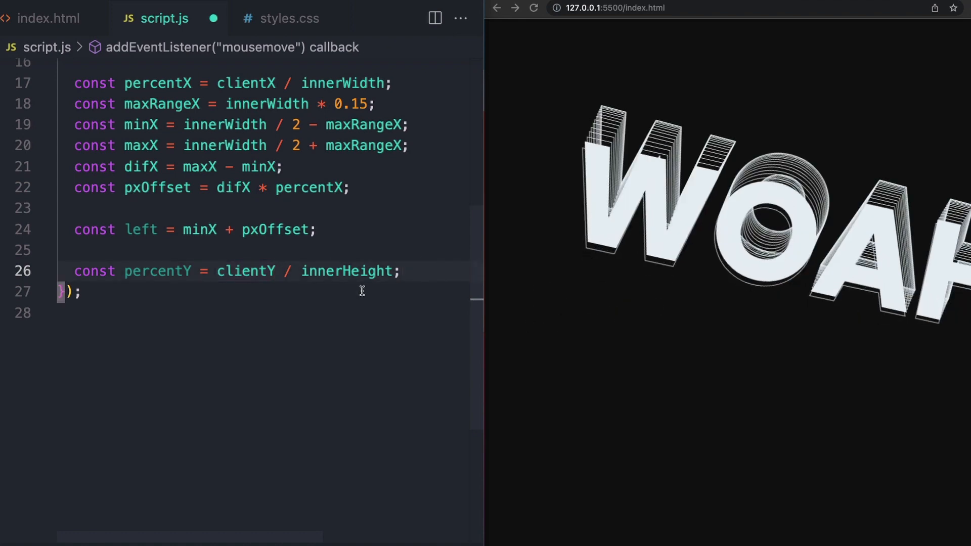
Declare maxRangeY = innerHeight * 0.1, minY, difY, pxOffsetY = difY * percentY, and top = minY + pxOffsetY
{"action": "type", "text": "const maxRangeY = innerHeight * 0.1;"}
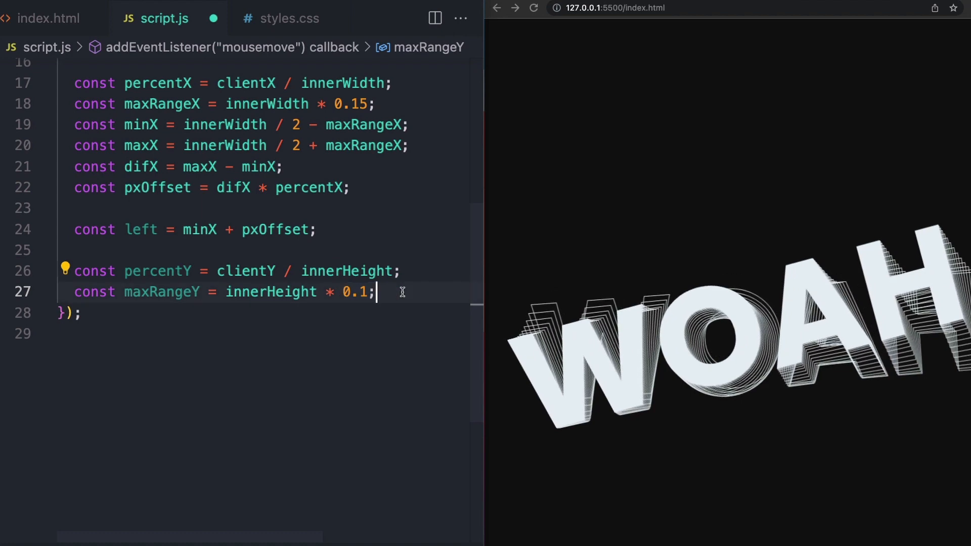
{"action": "type", "text": "const minY = innerHeight / 2 - maxRangeY;"}
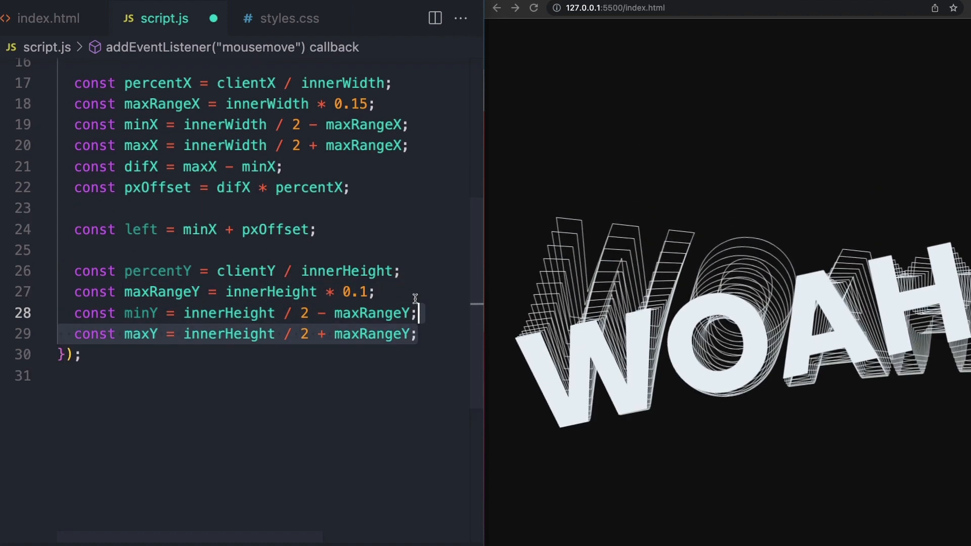
{"action": "type", "text": "const difY = maxY - minY;"}
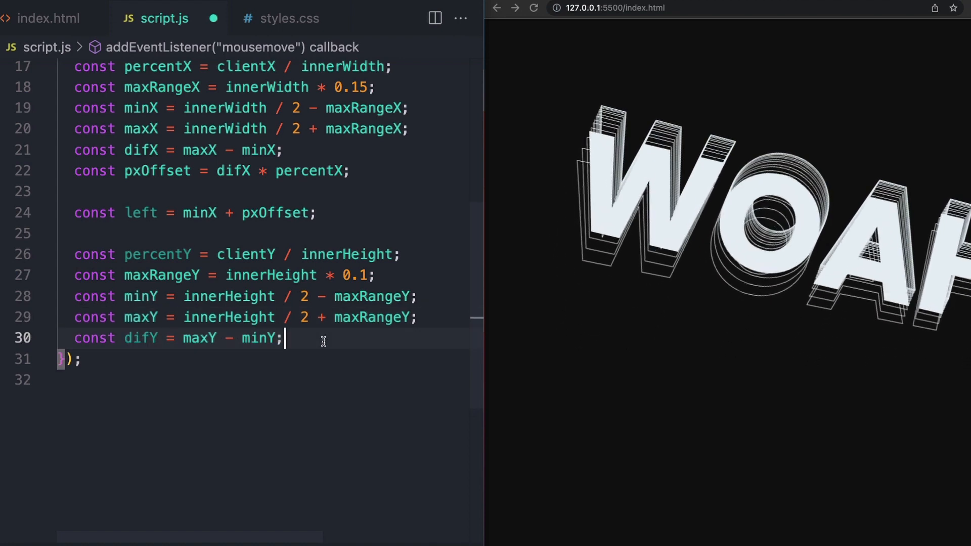
{"action": "type", "text": "const pxOffsetY = difY * percentY;"}
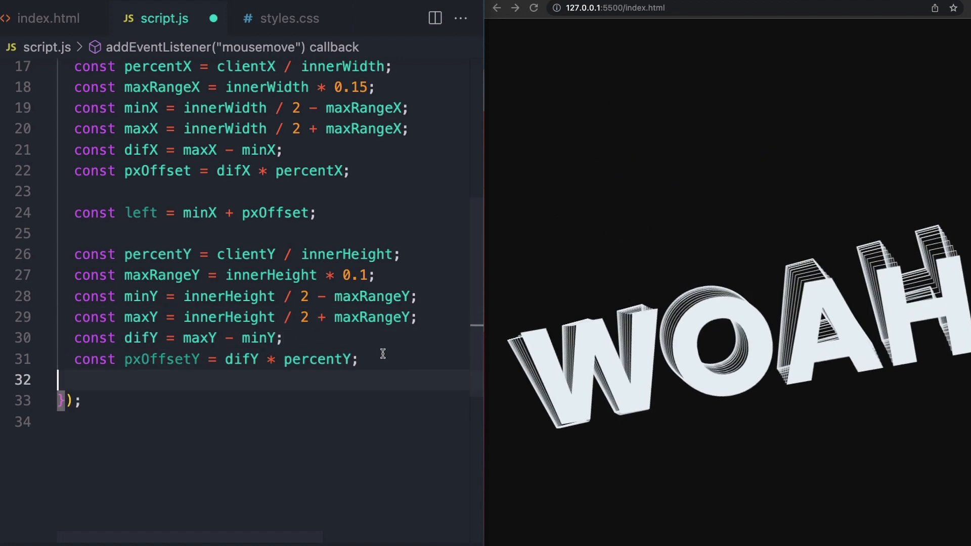
{"action": "type", "text": "const top = minY + pxOffsetY;"}
{"action": "type", "text": "allText.forEach((el, idx) => {"}
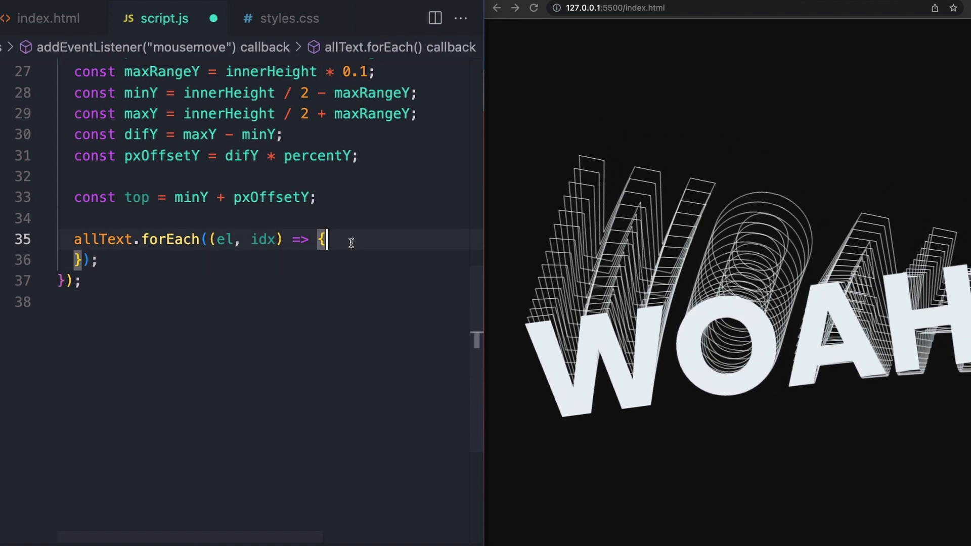
Call el.animate with { top, left } and options duration 1000, fill 'forwards'
{"action": "type", "text": "el.animate();"}
{"action": "type", "text": "left: `${left}px`,"}
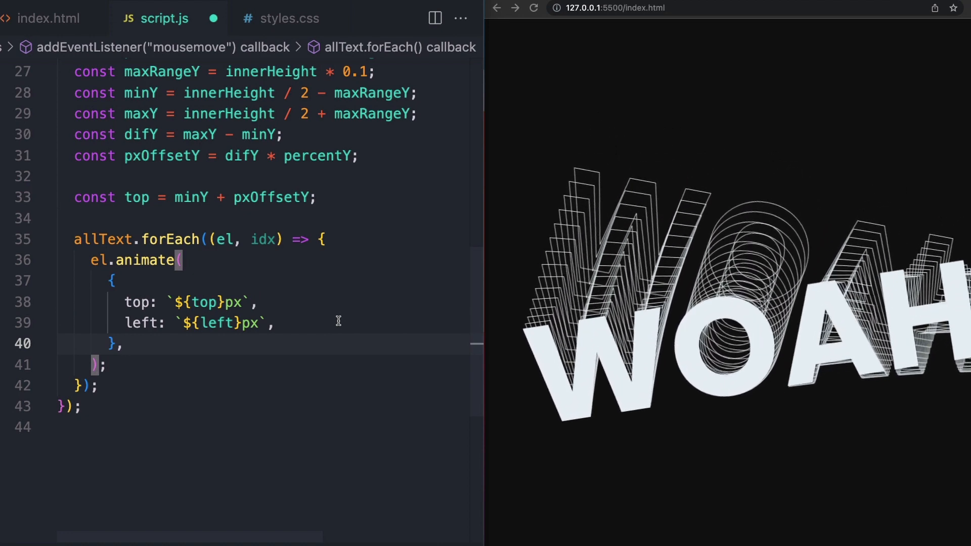
{"action": "type", "text": "{ duration: 1000, fill: \"forwards\" }"}
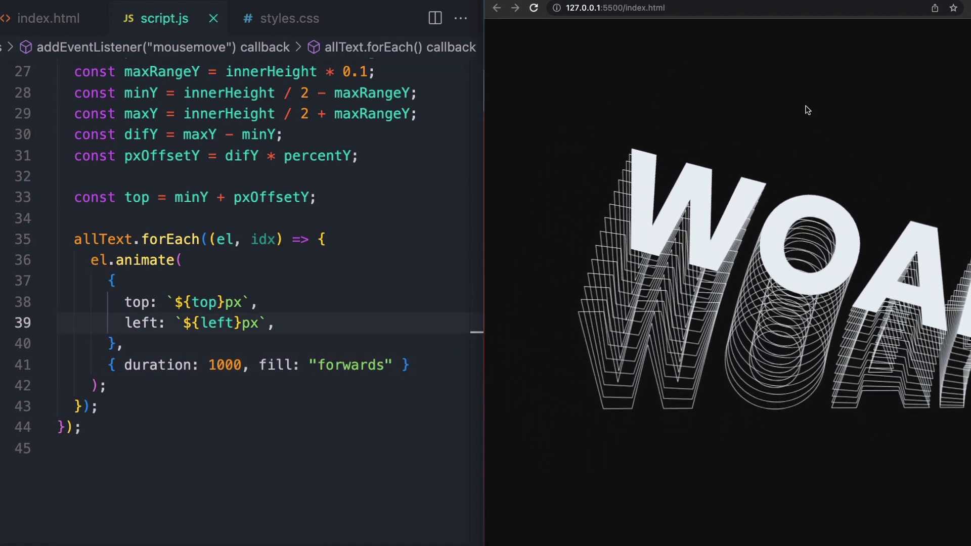
{"action": "mouse_move", "coordinate": [847, 80]}
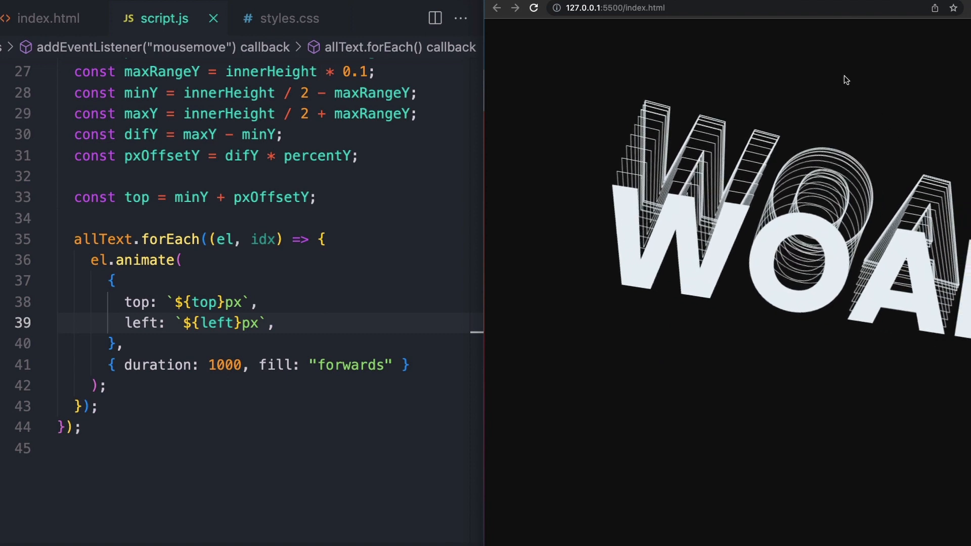
{"action": "mouse_move", "coordinate": [731, 274]}
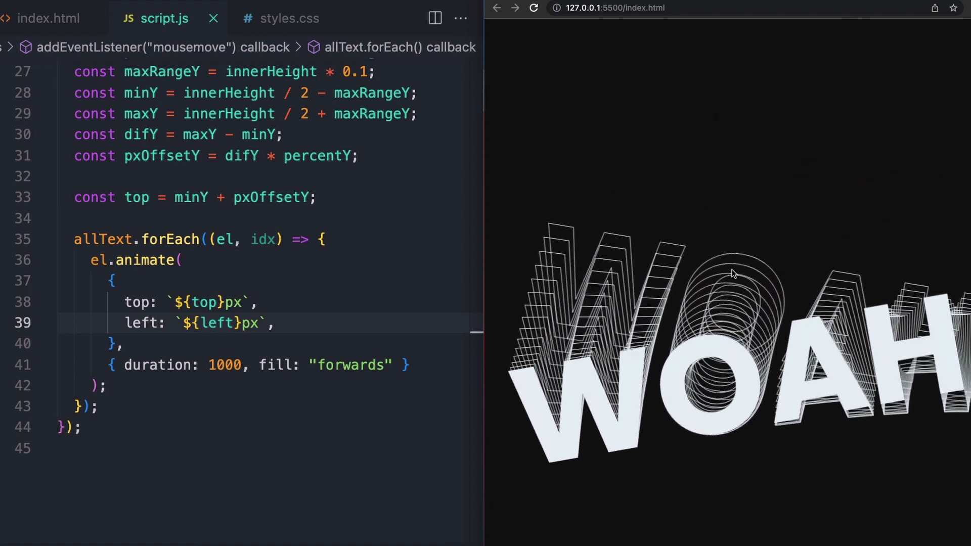
{"action": "mouse_move", "coordinate": [864, 328]}
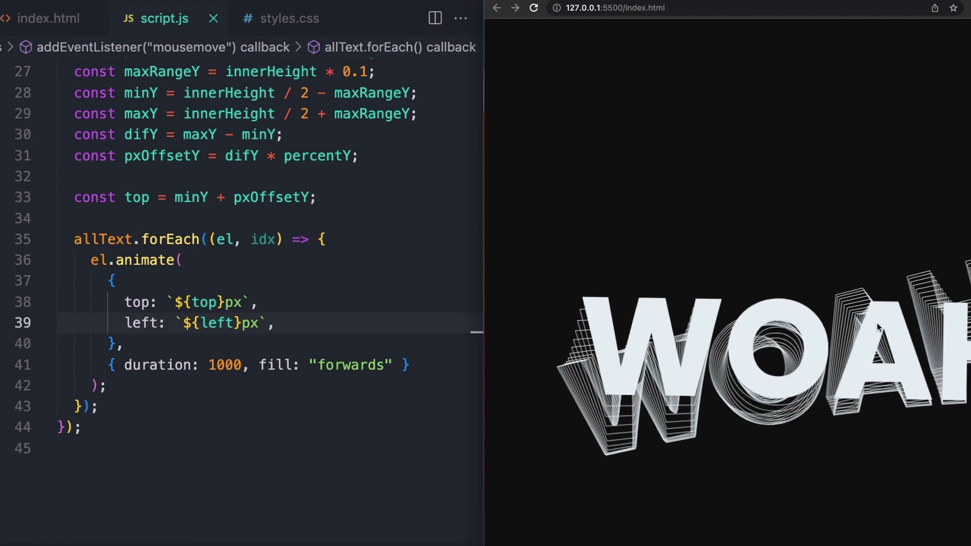
{"action": "mouse_move", "coordinate": [839, 377]}
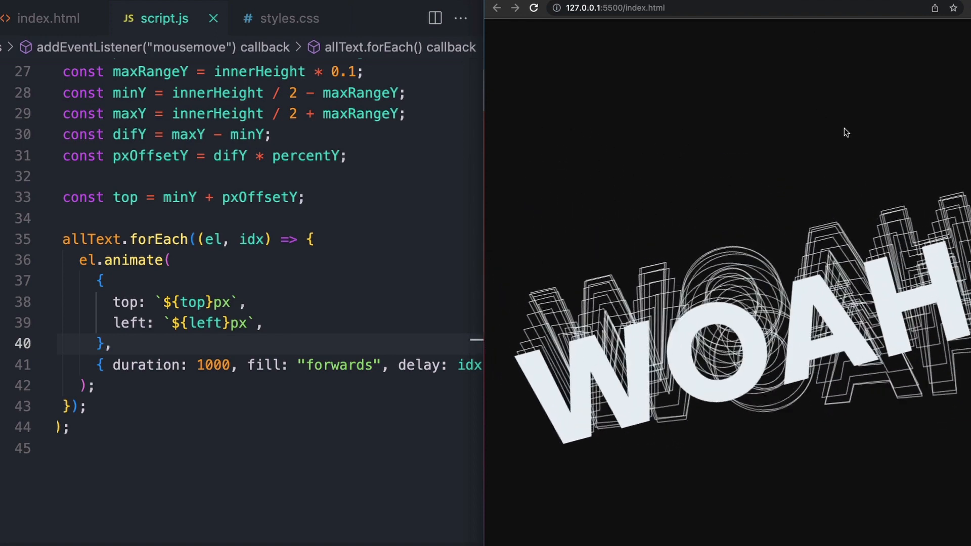
Switch from index.html to styles.css to view the .scroll-icon rule
{"action": "left_click", "coordinate": [49, 18]}
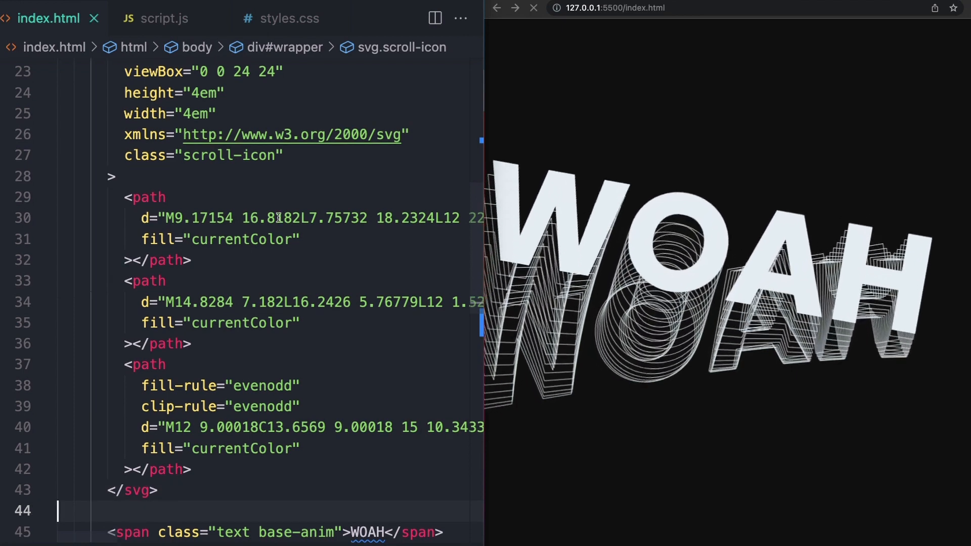
{"action": "left_click", "coordinate": [287, 18]}
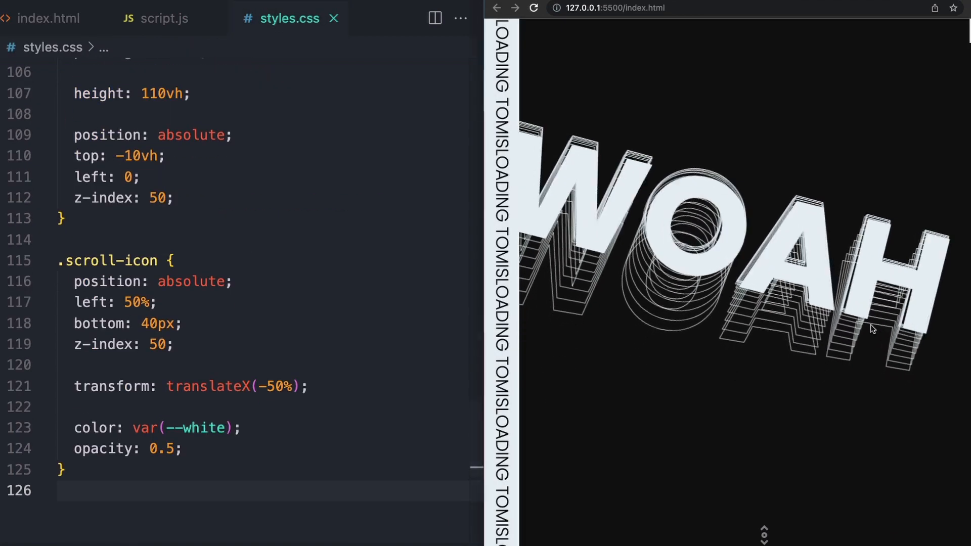